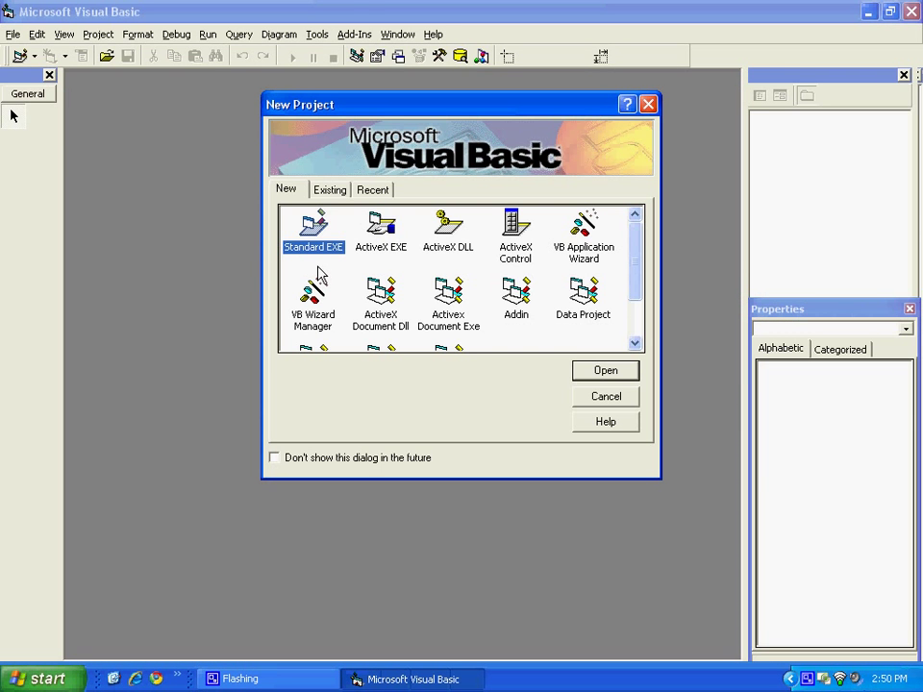
mouse_move(325, 231)
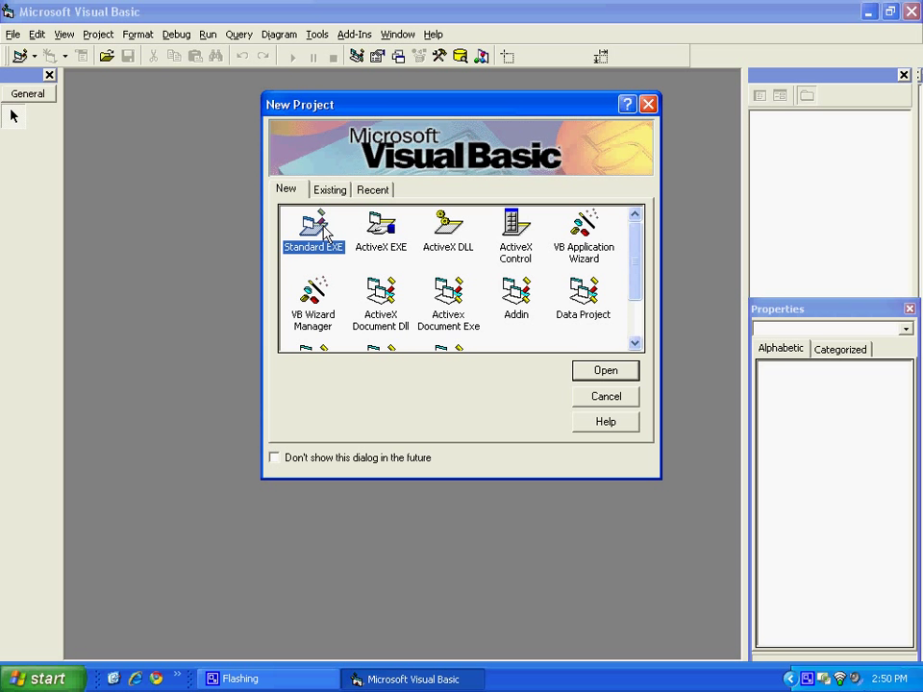
Step: Create a new Standard EXE project with a blank Form1
left_click(604, 370)
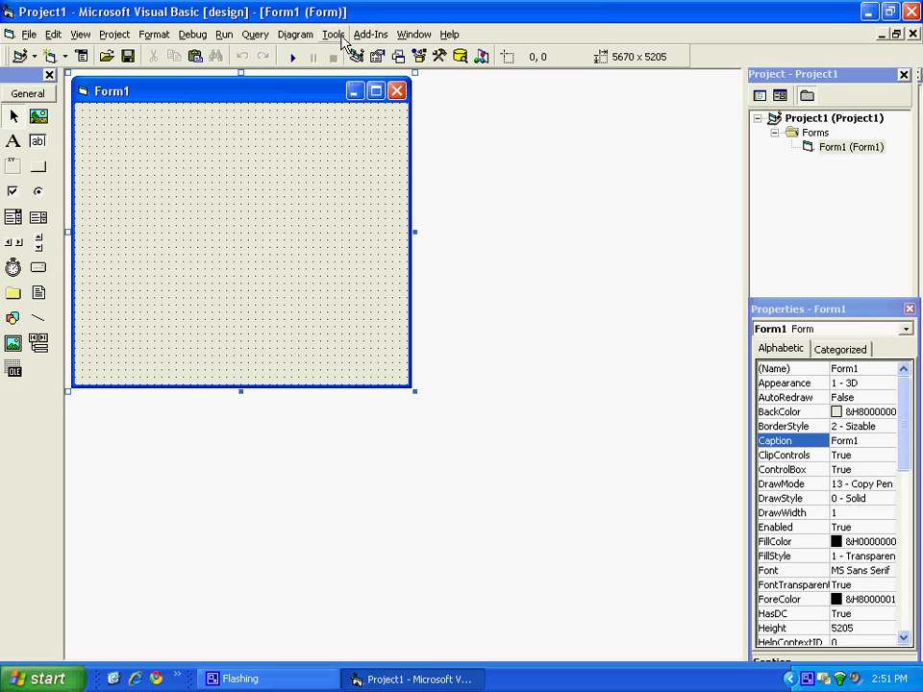
Step: In the Menu Editor, add a top-level File menu named mnuFile
left_click(334, 34)
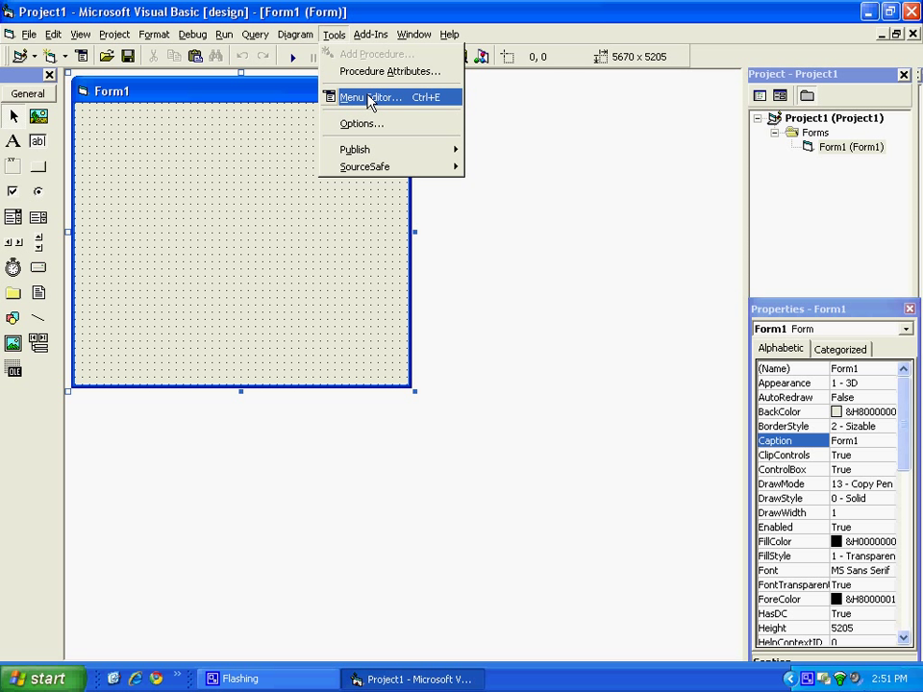
left_click(375, 97)
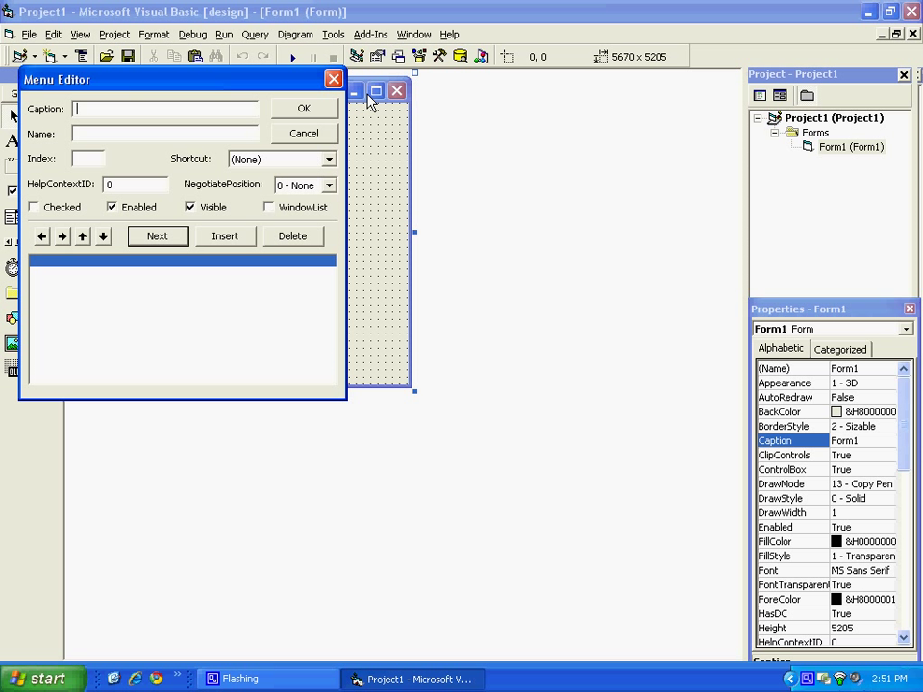
type("File")
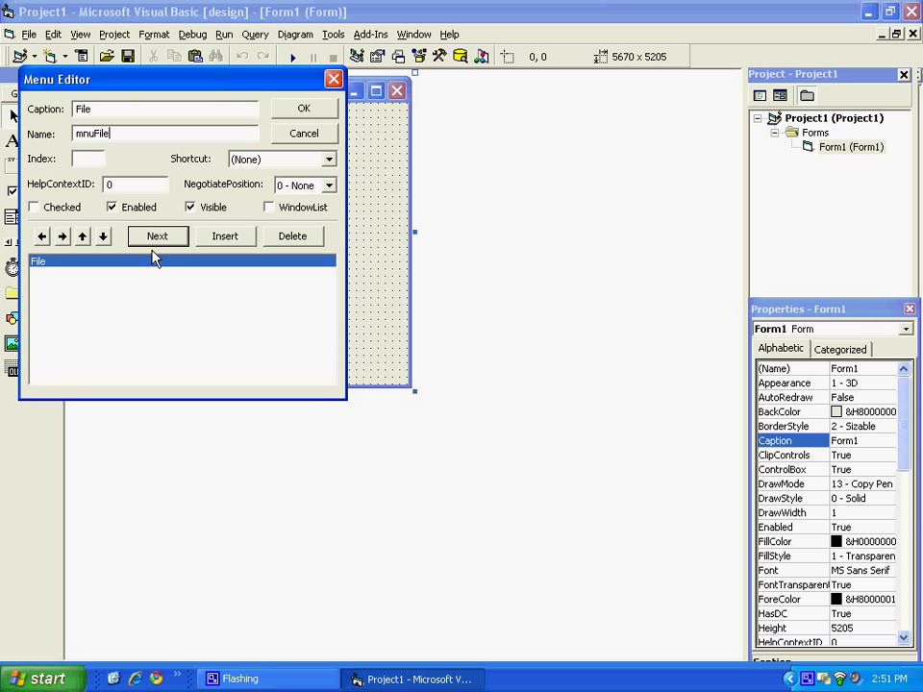
mouse_move(154, 250)
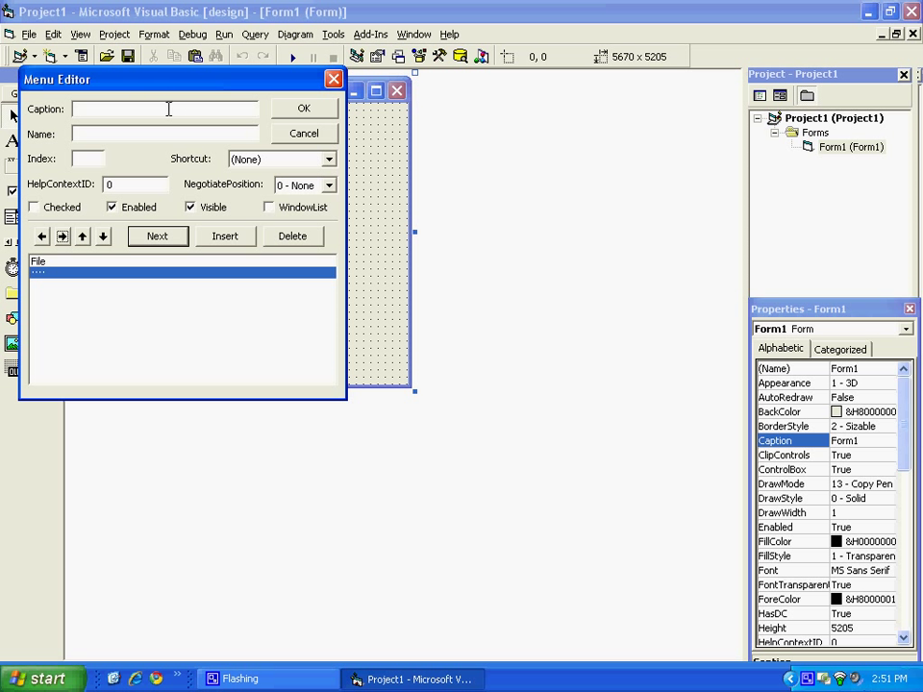
Step: Add an indented Exit item named mnuExit under the File menu
type("Exi")
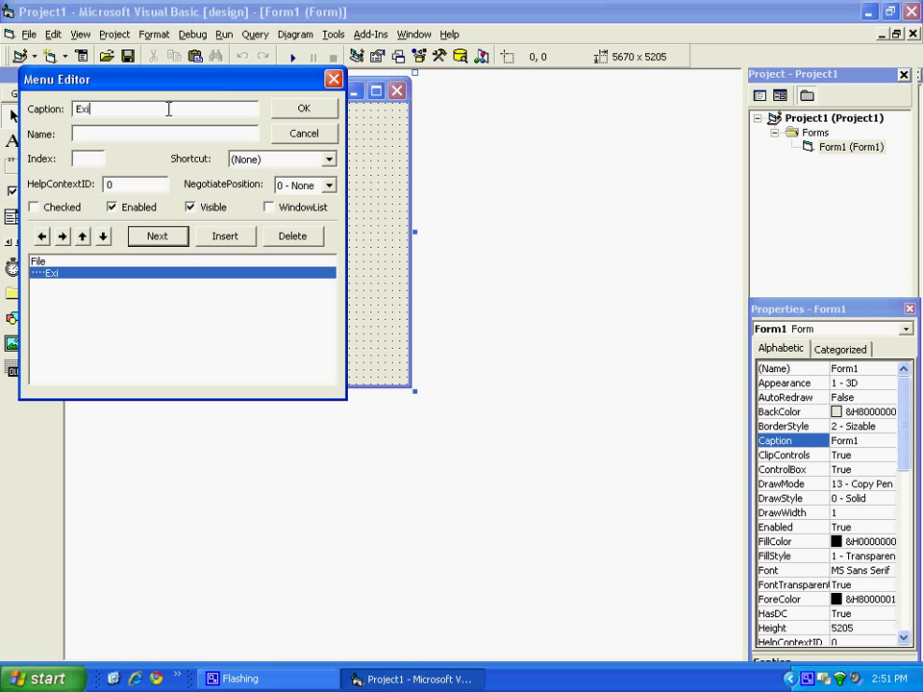
type("mnuE")
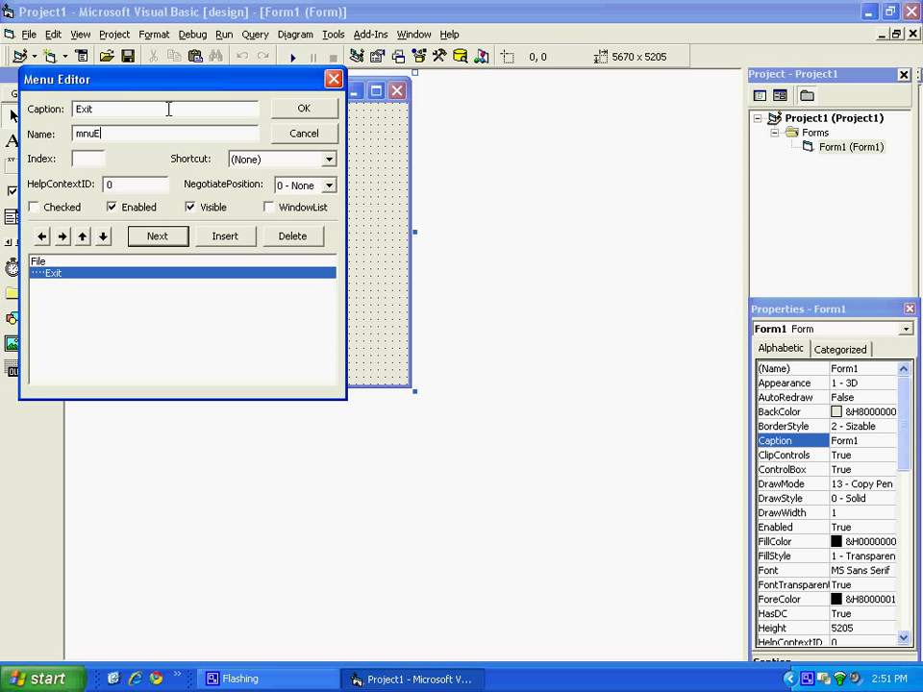
type("xit")
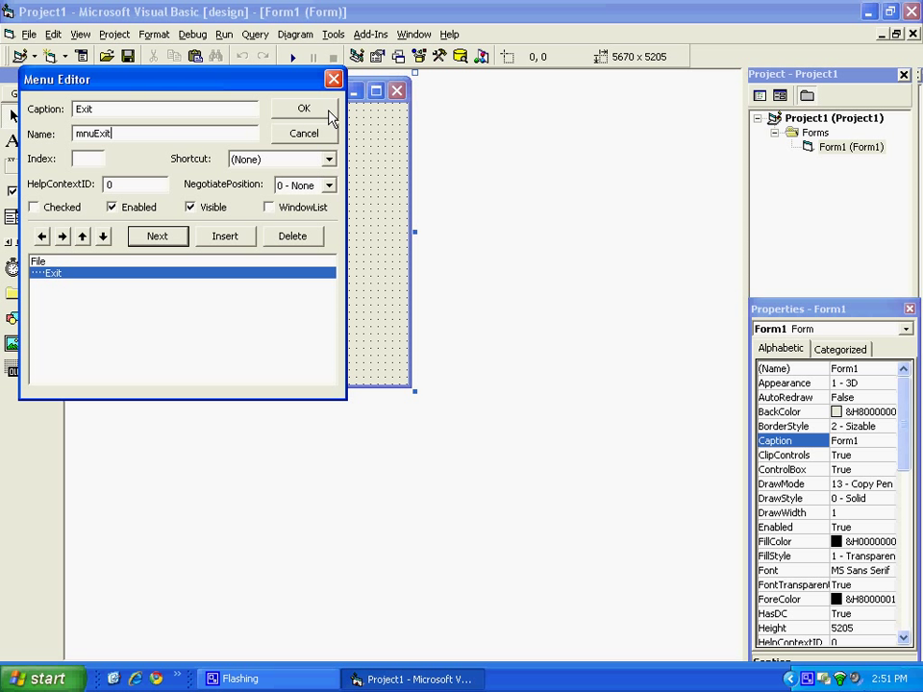
Step: Apply the menu and make mnuExit_Click end the program with End
left_click(304, 107)
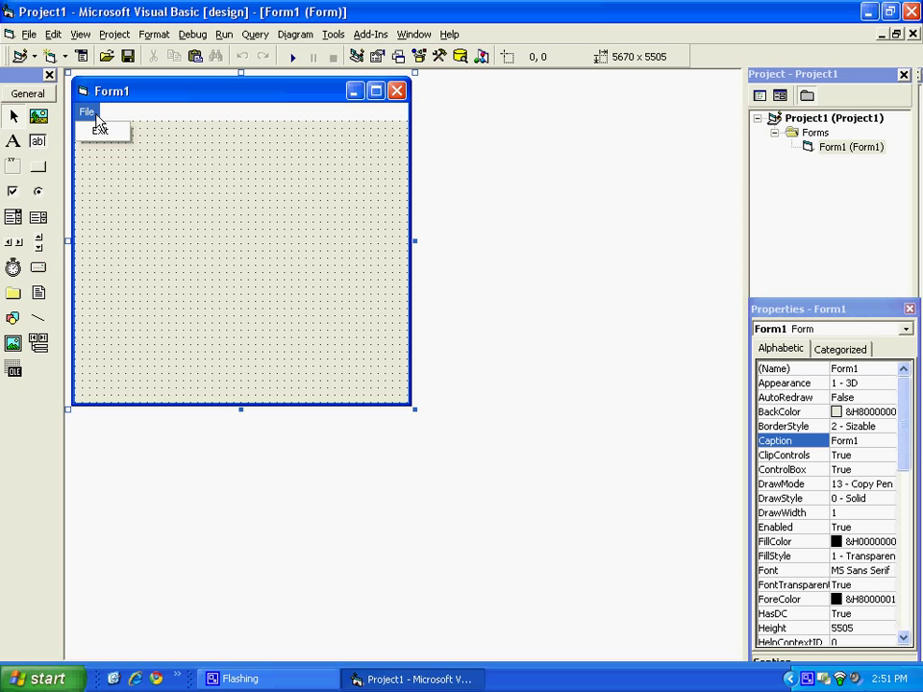
mouse_move(101, 131)
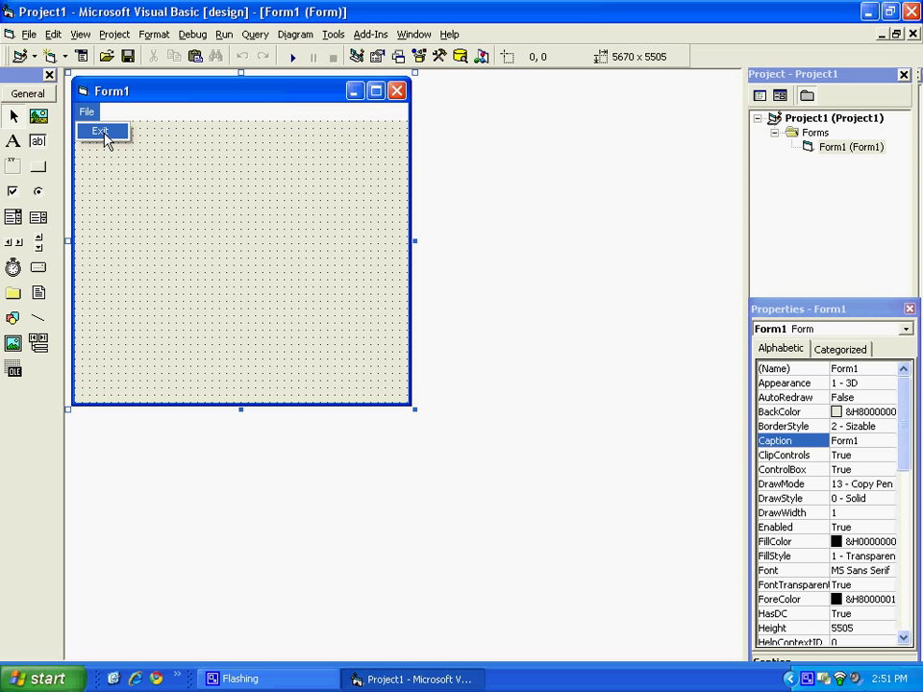
double_click(100, 131)
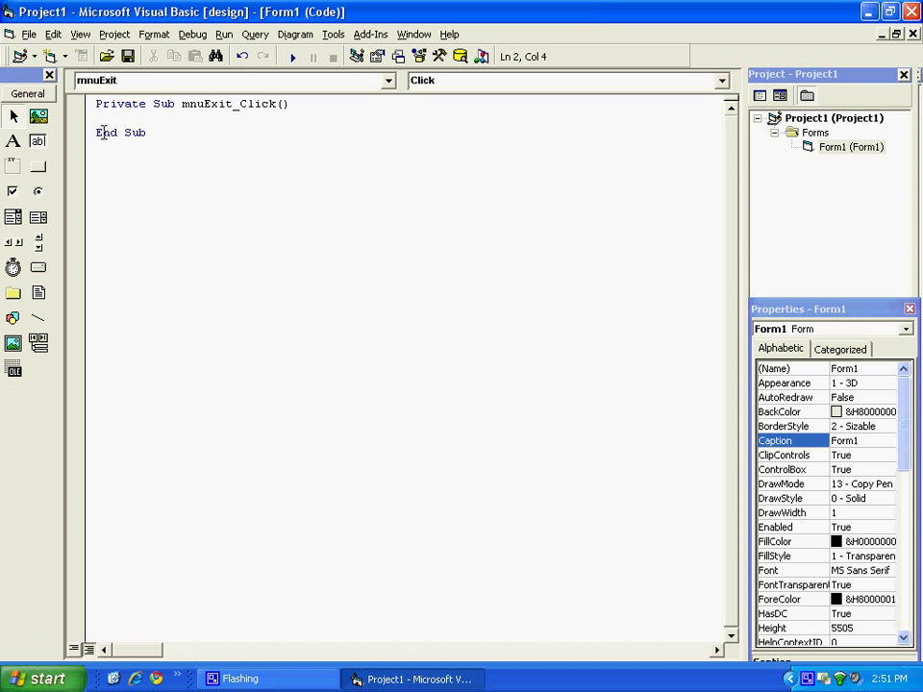
left_click(117, 118)
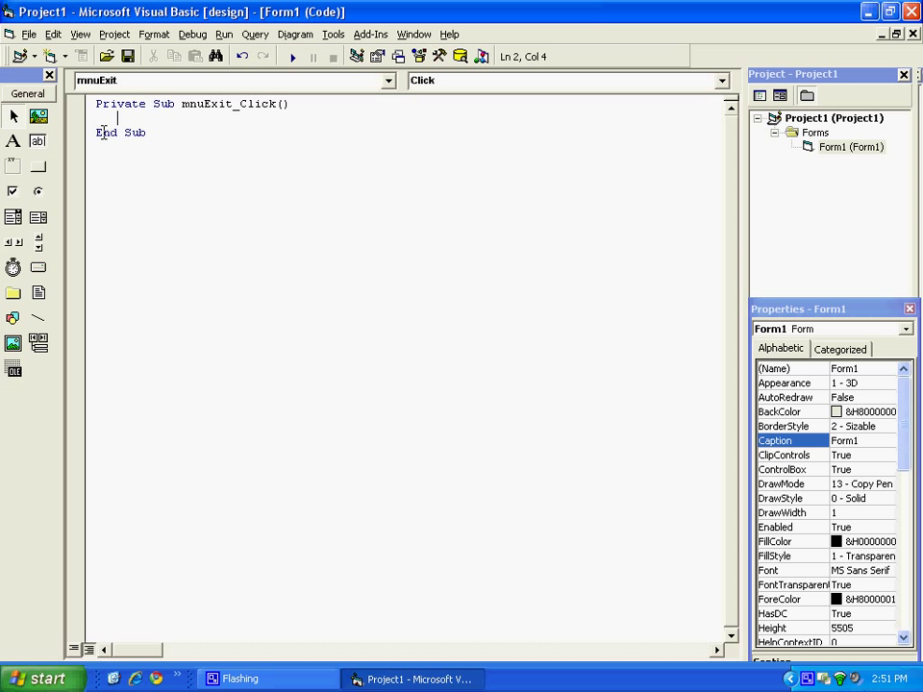
type("End")
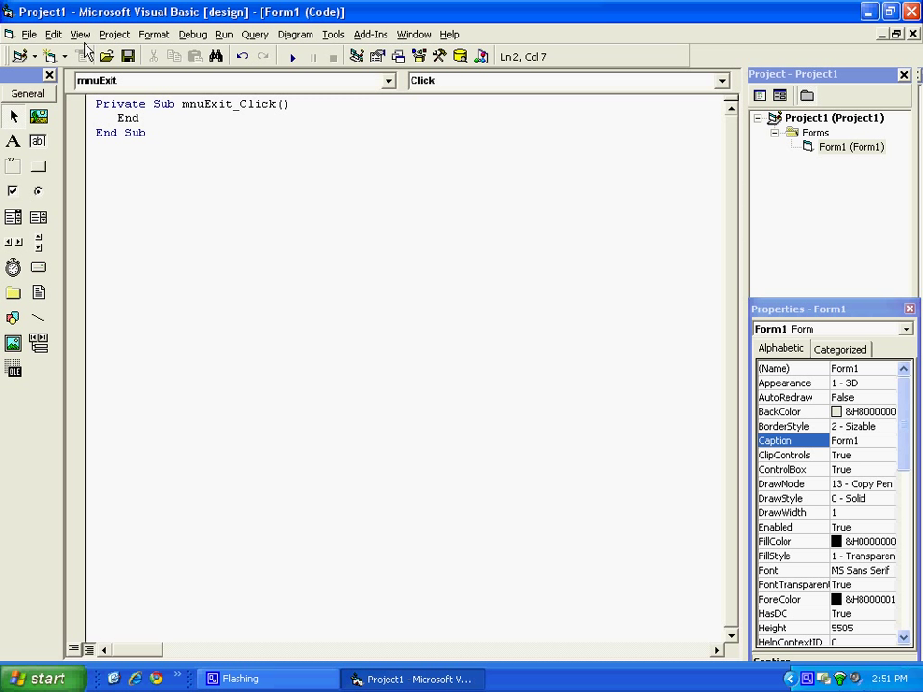
Step: Return to Form1's design and preview the File menu's Exit item
left_click(81, 33)
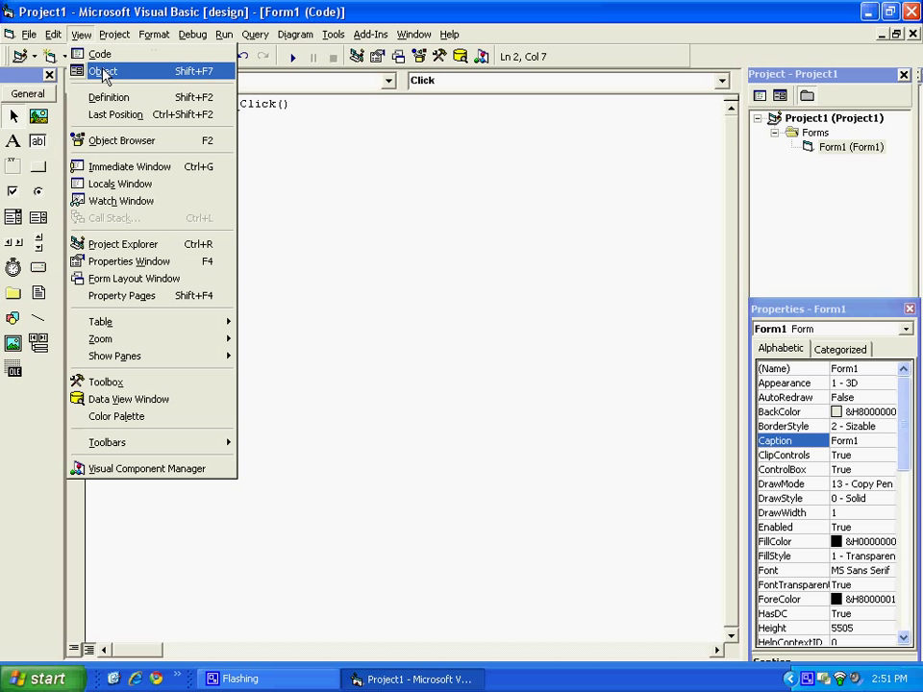
left_click(103, 71)
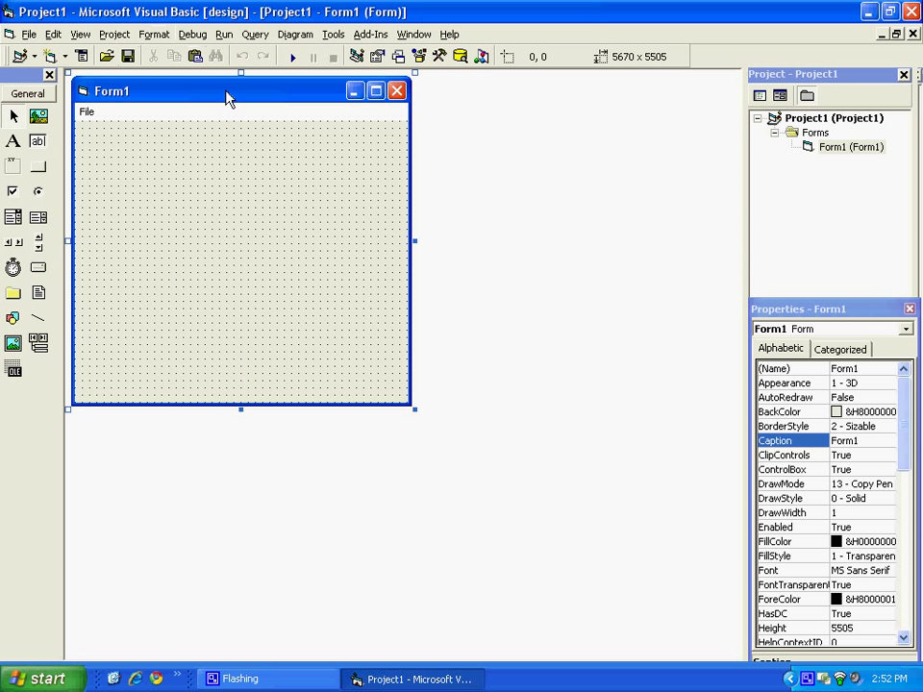
mouse_move(58, 131)
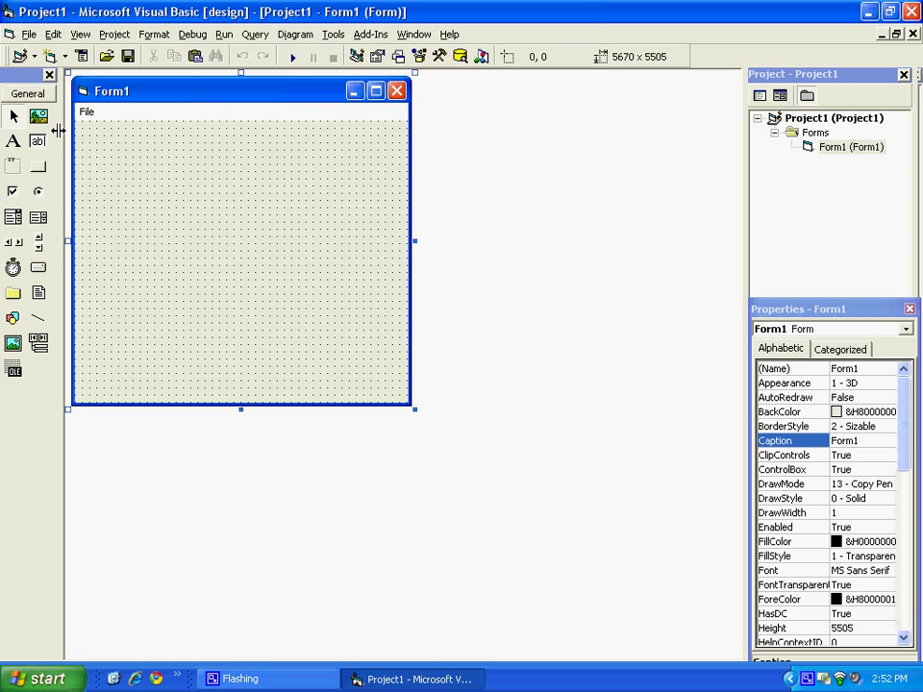
left_click(86, 112)
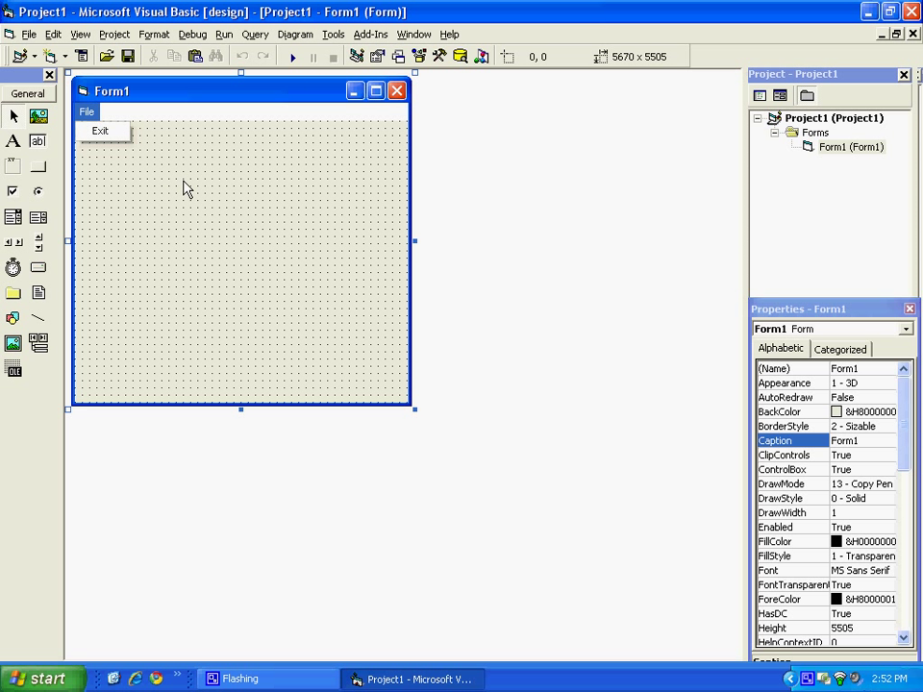
Step: In the Menu Editor, add a Forms menu named mnuForms after the File menu
left_click(333, 34)
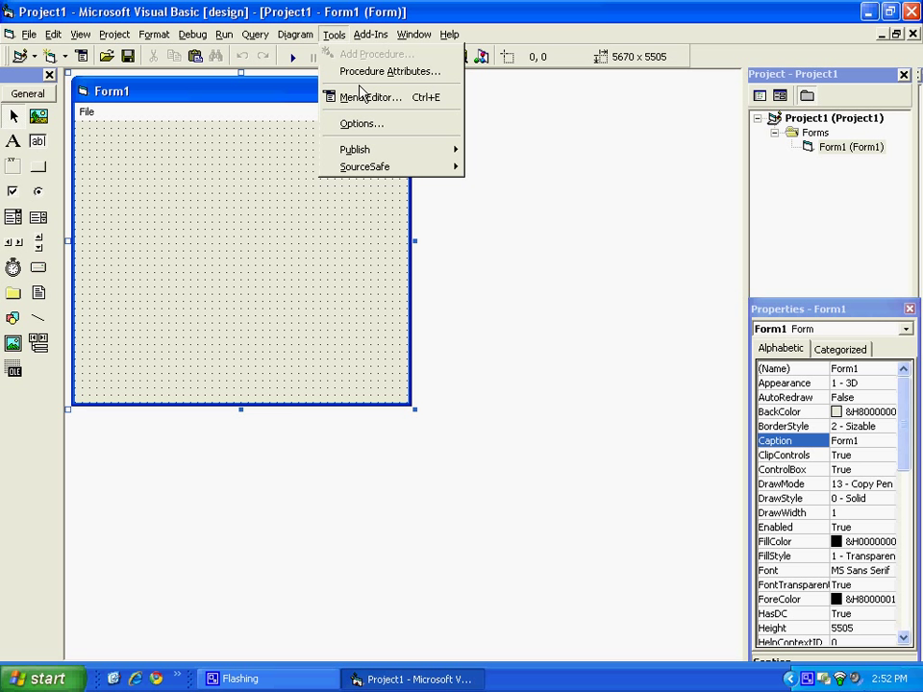
left_click(368, 96)
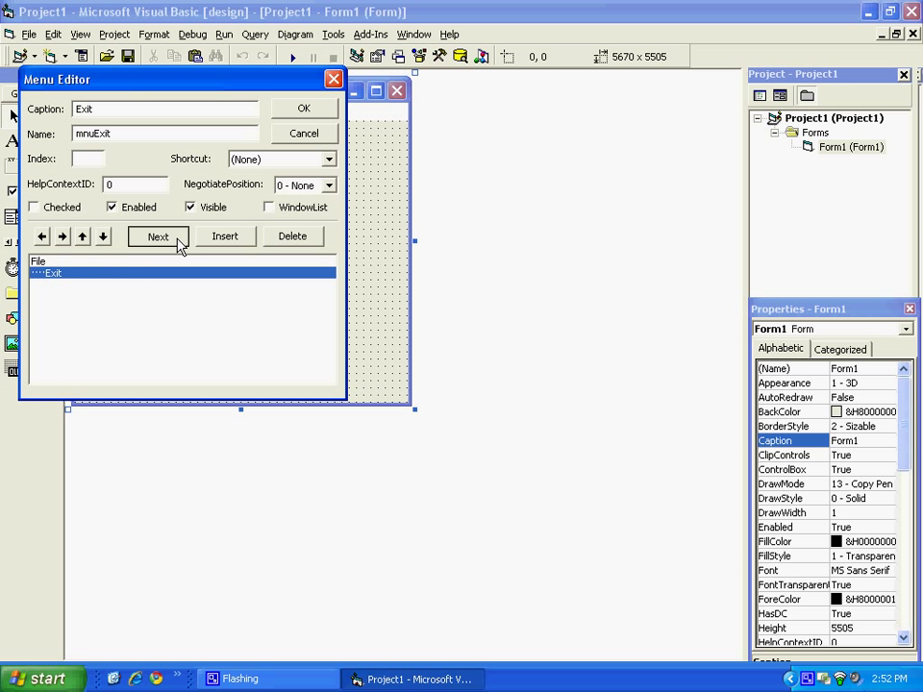
left_click(157, 236)
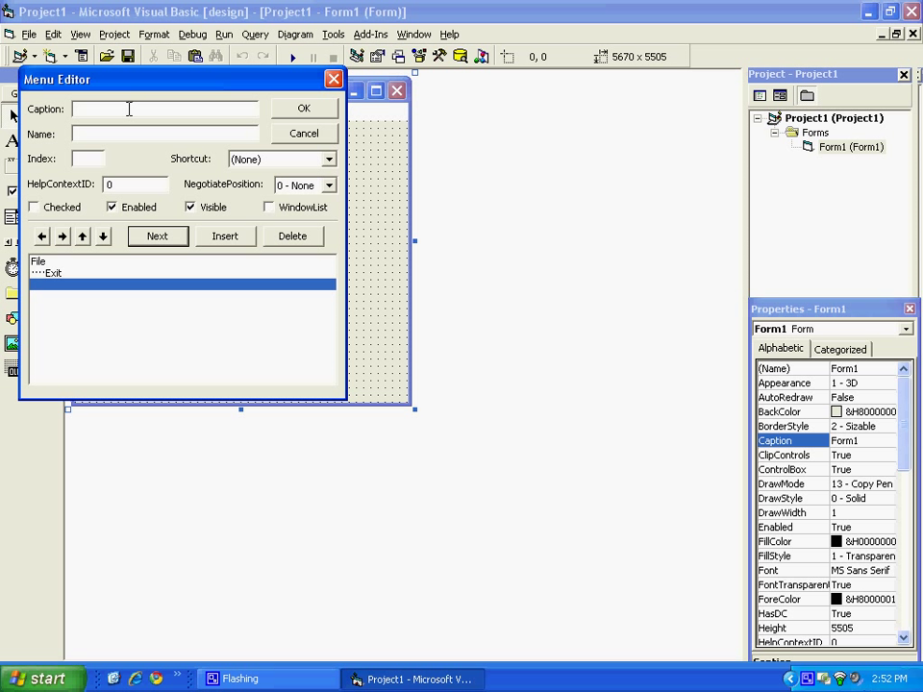
type("Forms")
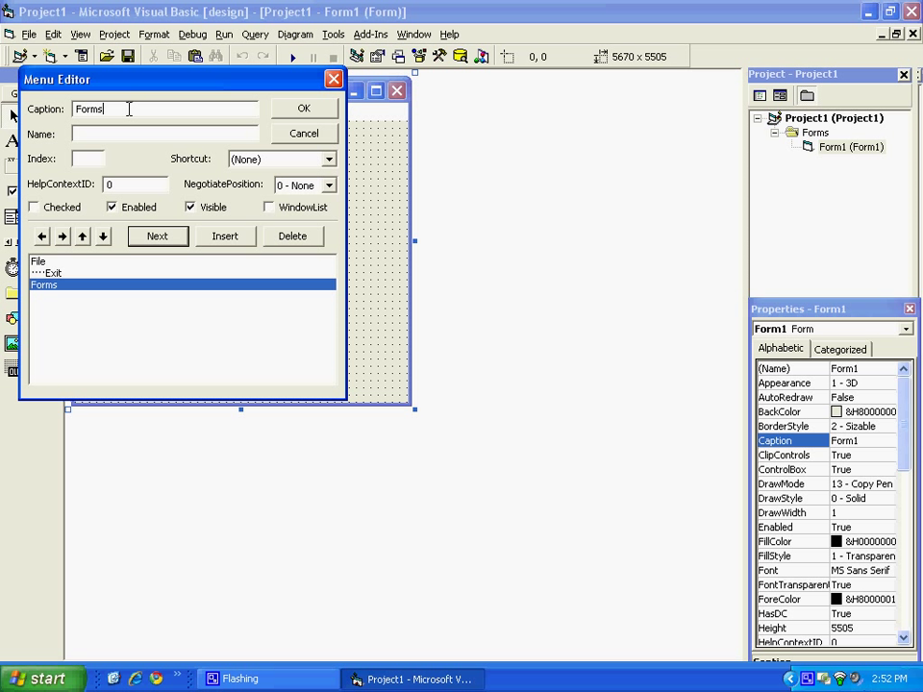
type("mnu")
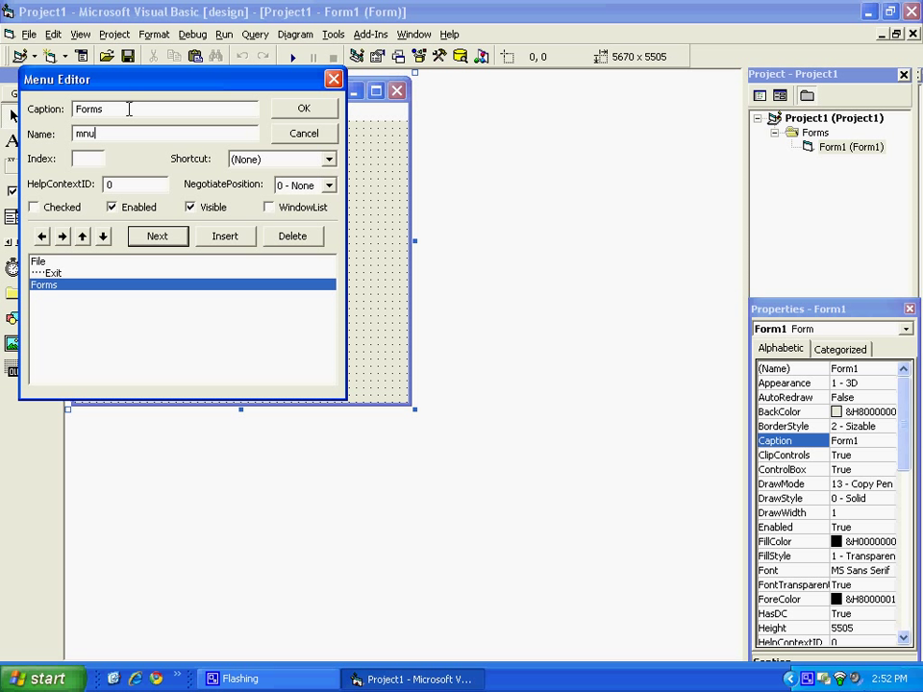
type("Forms")
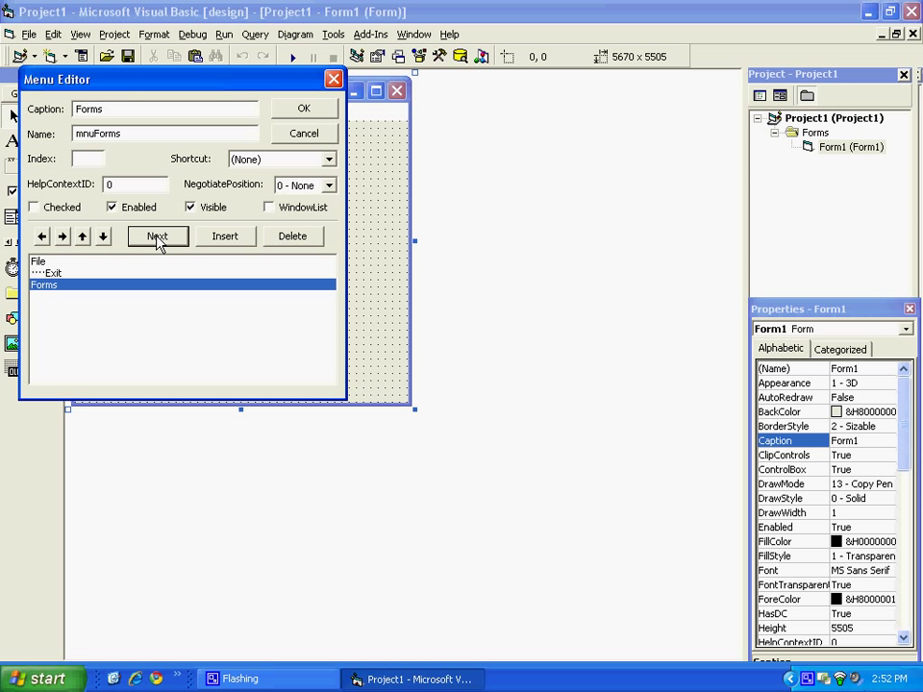
Step: Add an indented Form2 item named mnuForm2 under the Forms menu
left_click(156, 235)
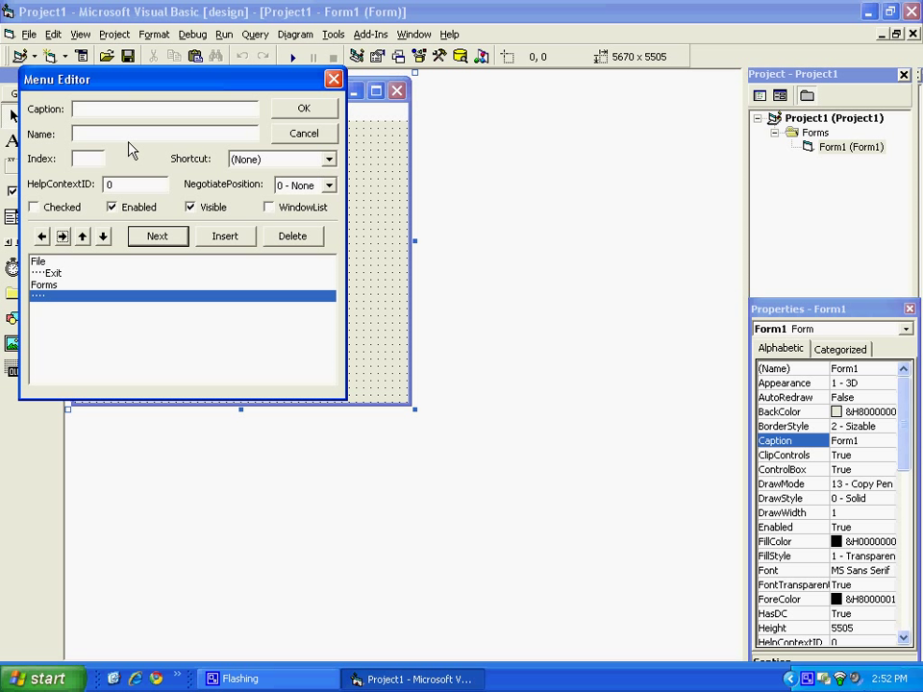
type("For")
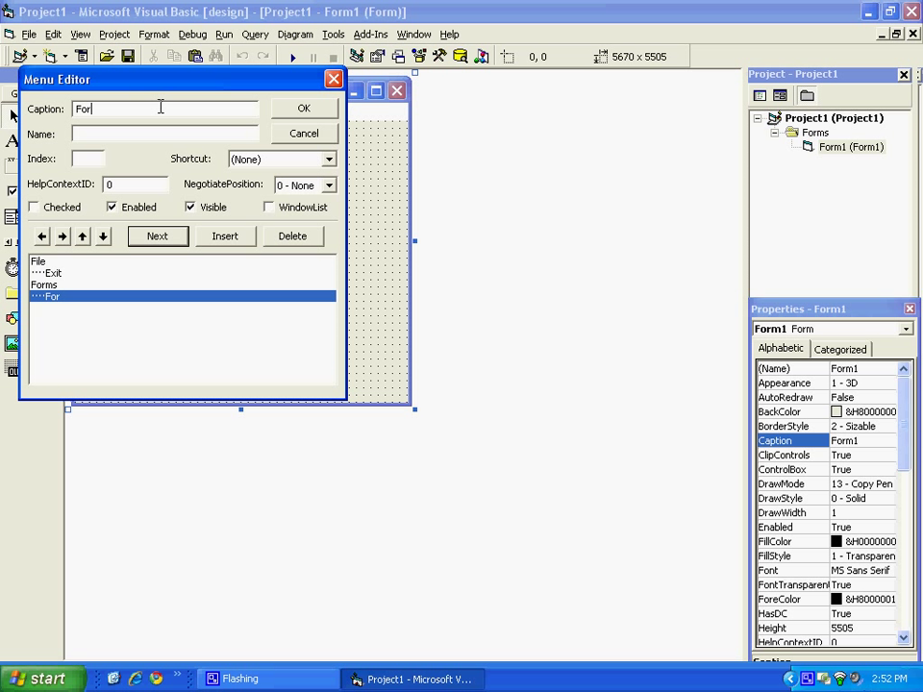
type("mnu")
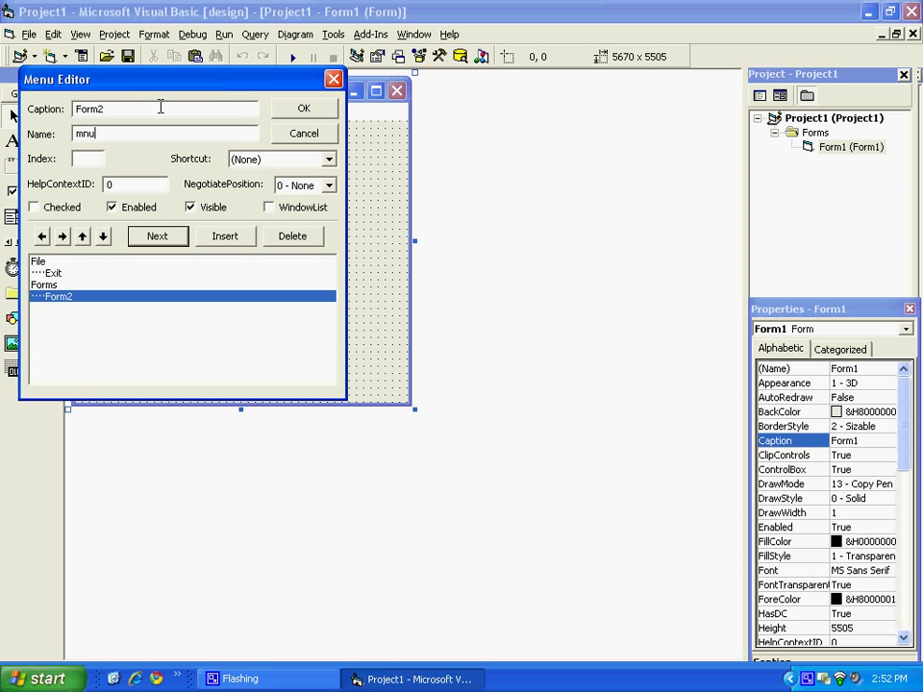
type("Form2")
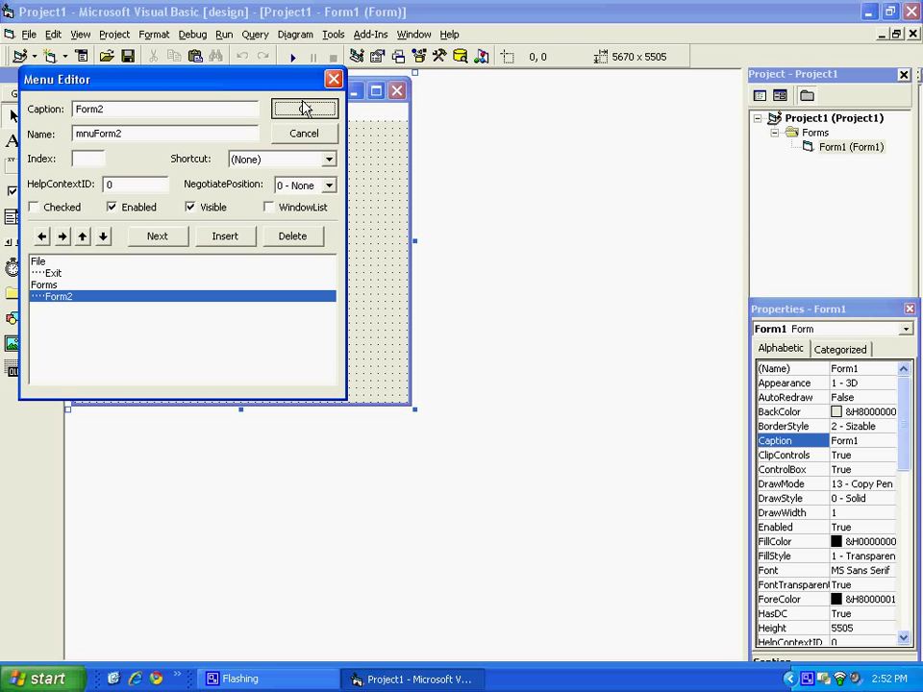
Step: Apply the Forms menu, add a new blank Form2 to the project, and return to Form1
left_click(303, 108)
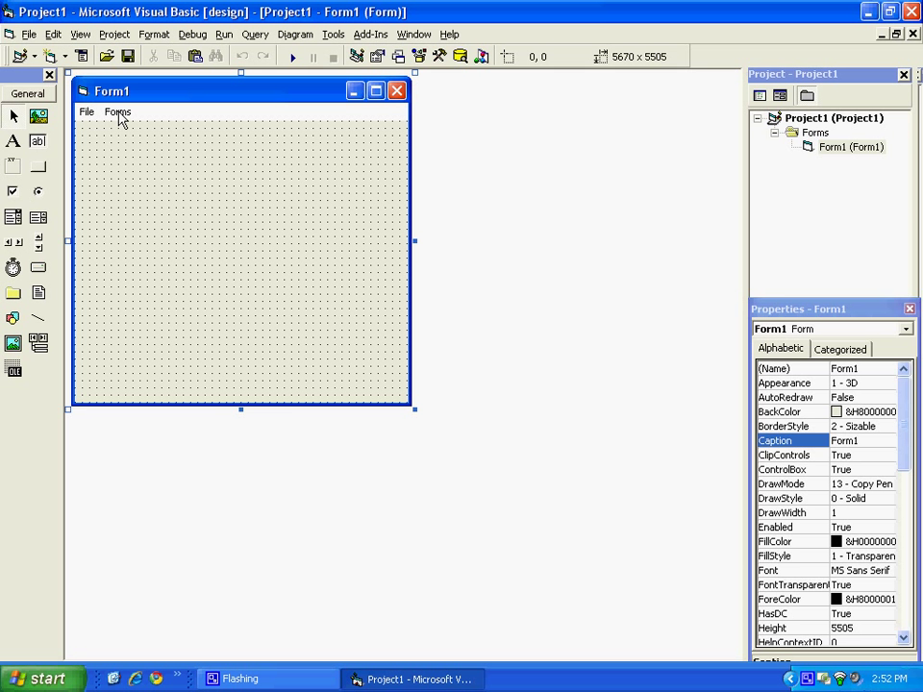
right_click(849, 146)
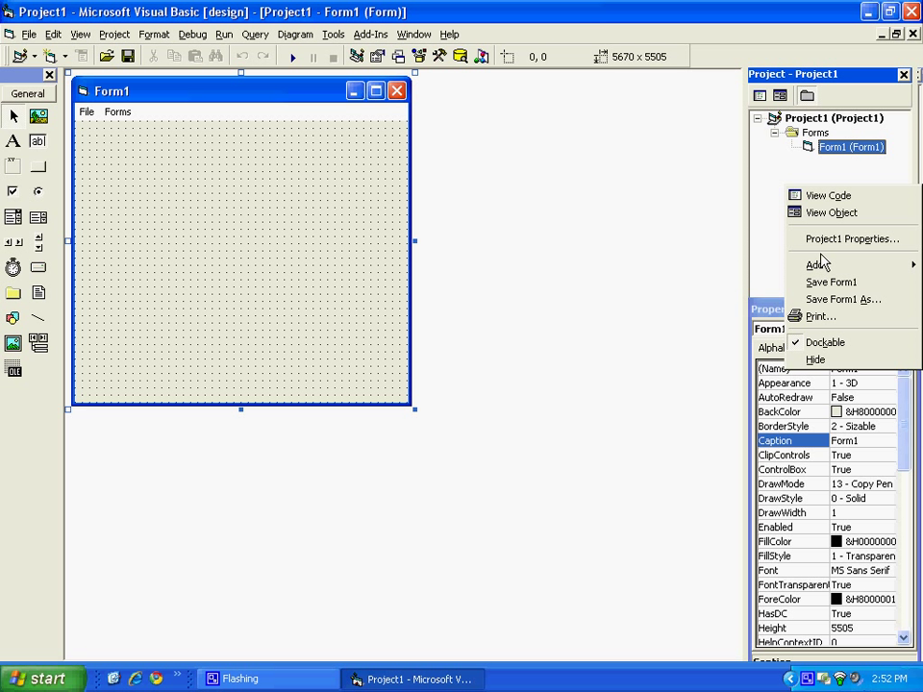
left_click(816, 264)
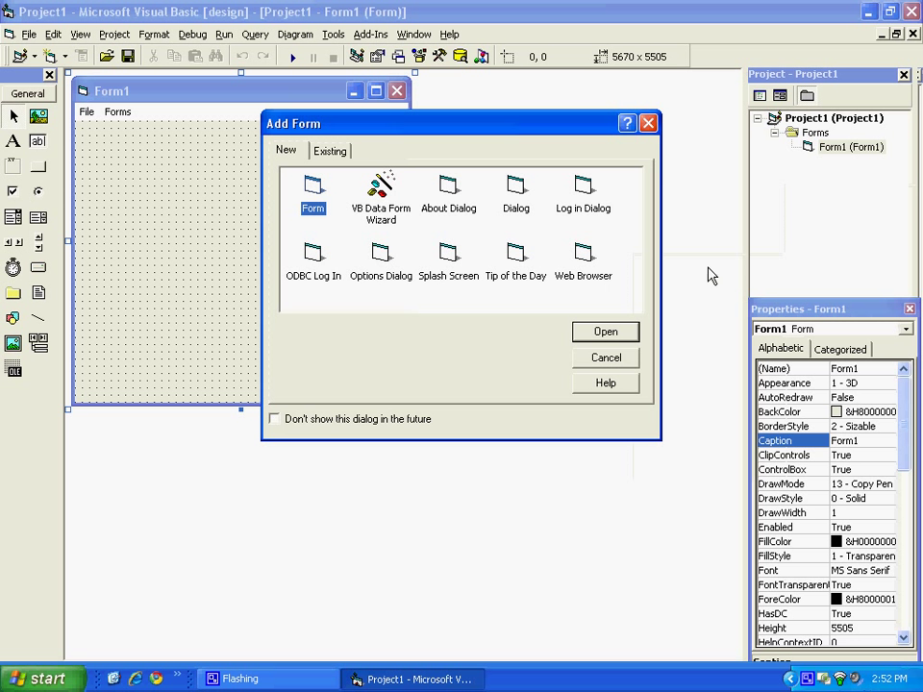
left_click(606, 331)
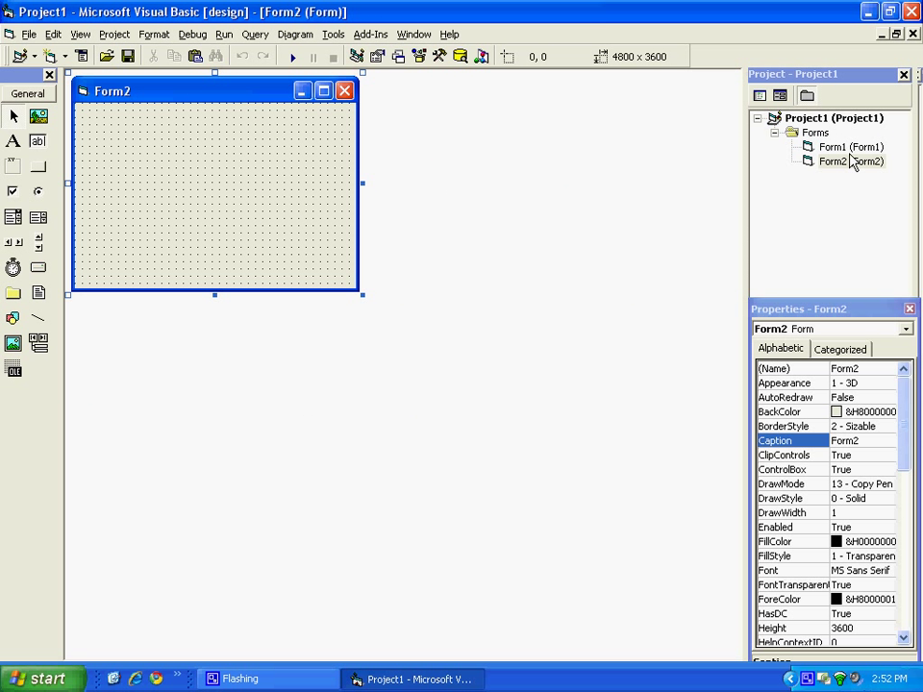
double_click(850, 146)
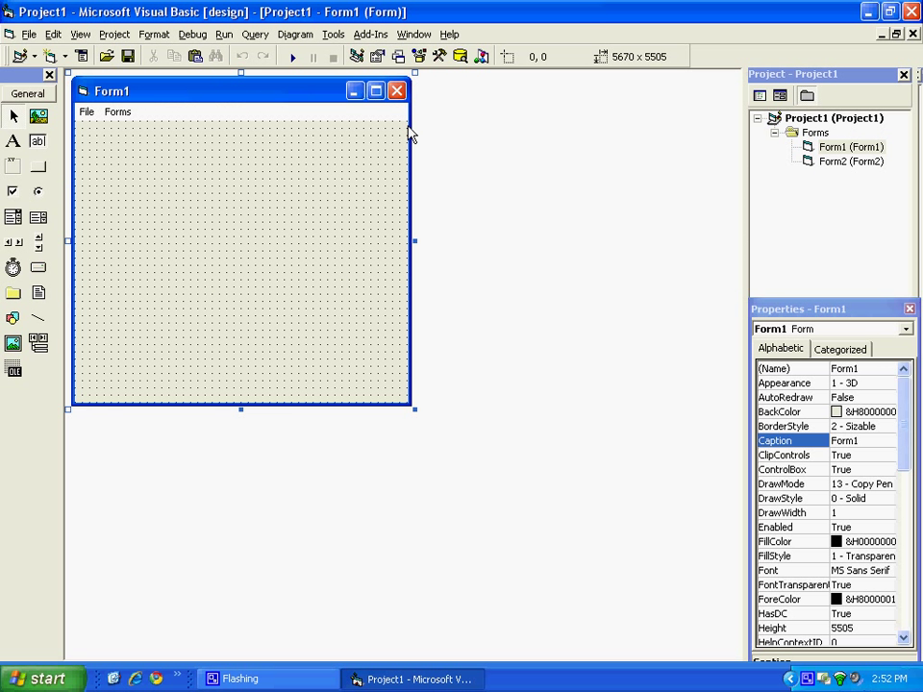
Step: Write Form1.Hide and Form2.Show in Form1's mnuForm2_Click handler
left_click(117, 112)
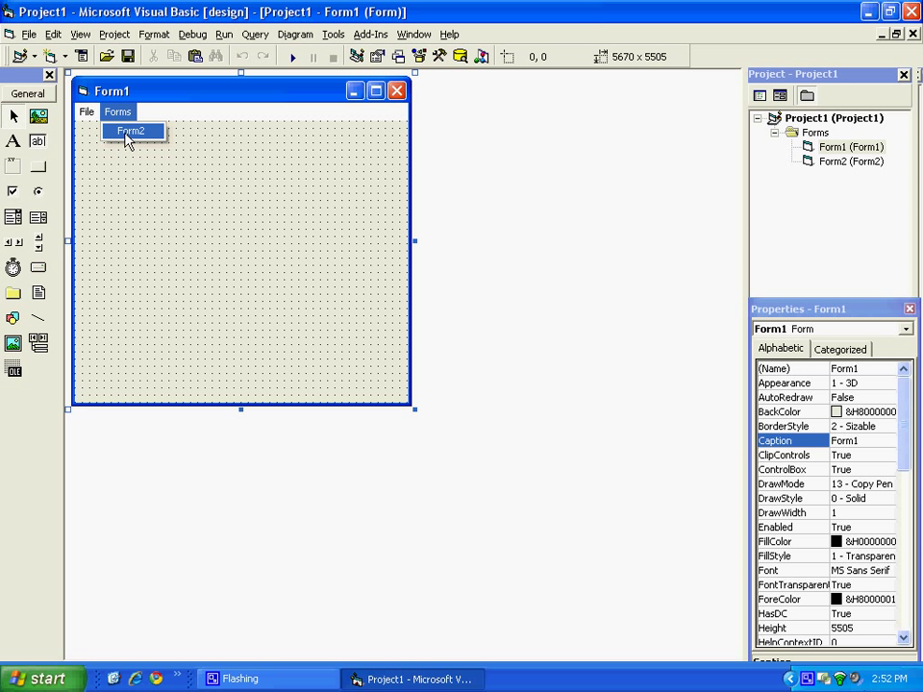
left_click(131, 130)
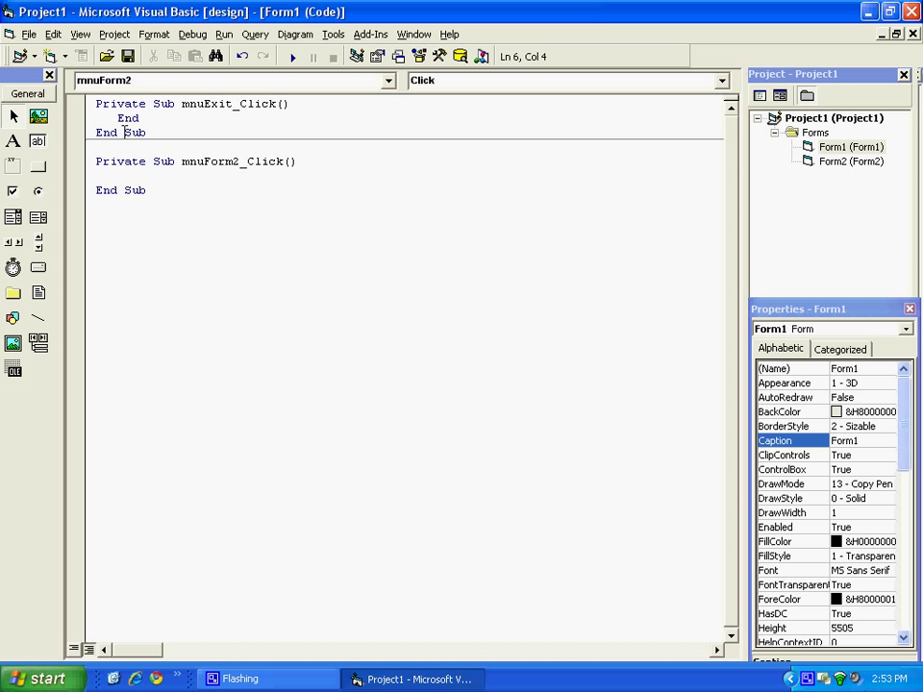
left_click(118, 175)
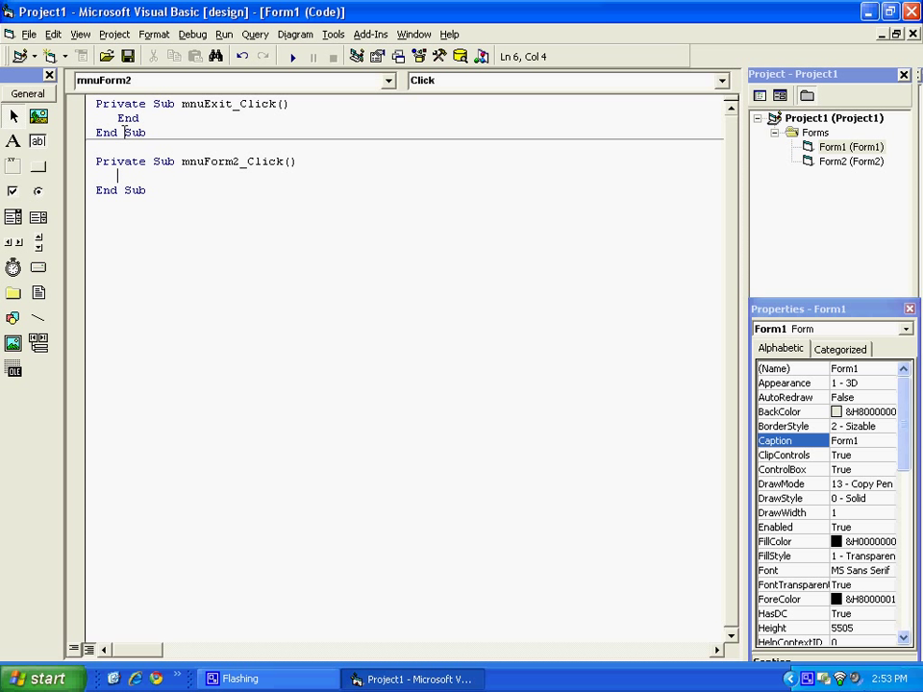
type("Form1.")
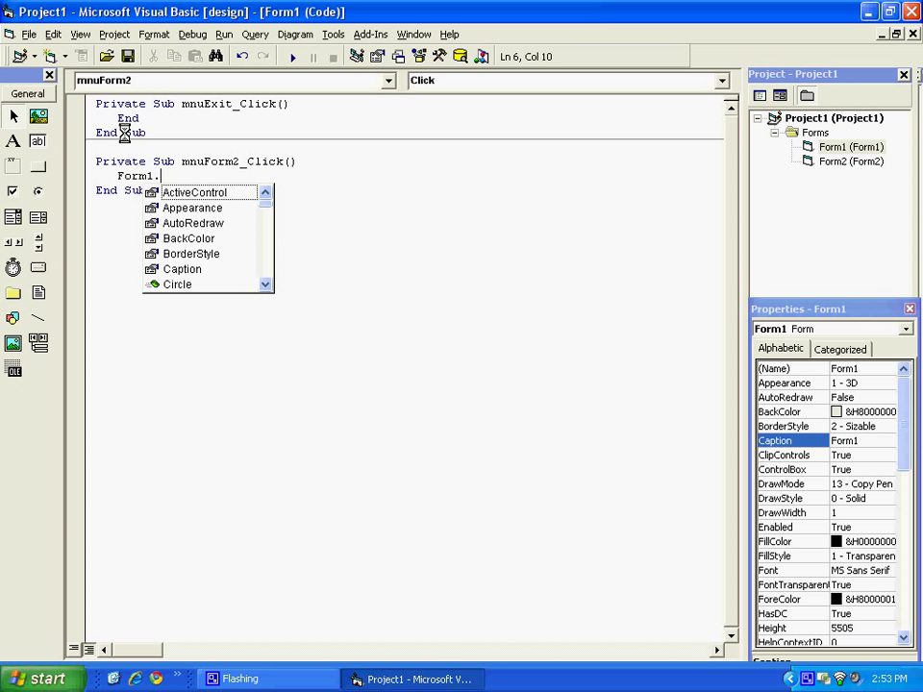
type("Hide")
type("Form2.Show")
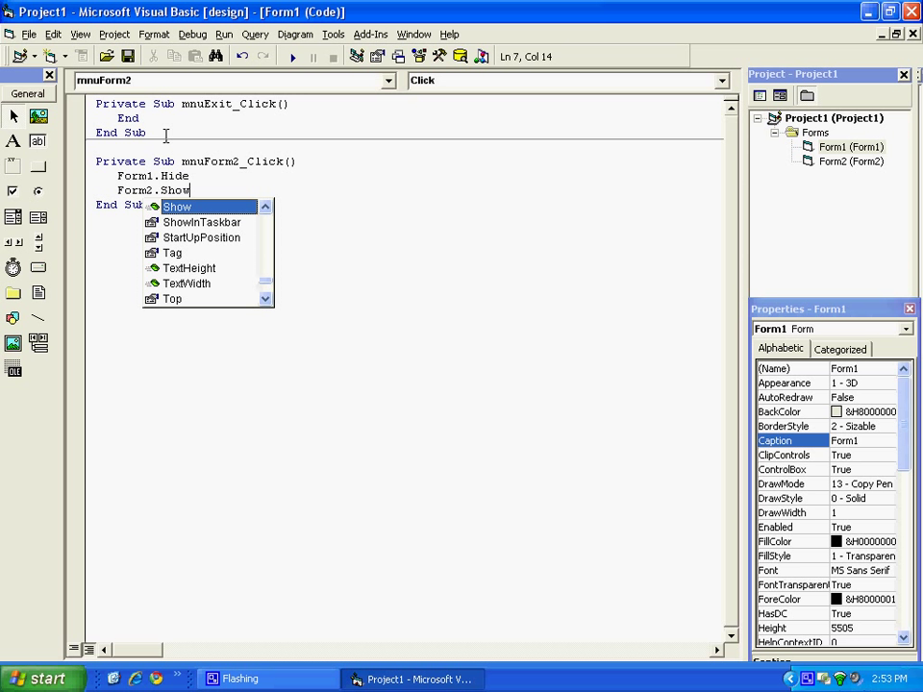
left_click(81, 33)
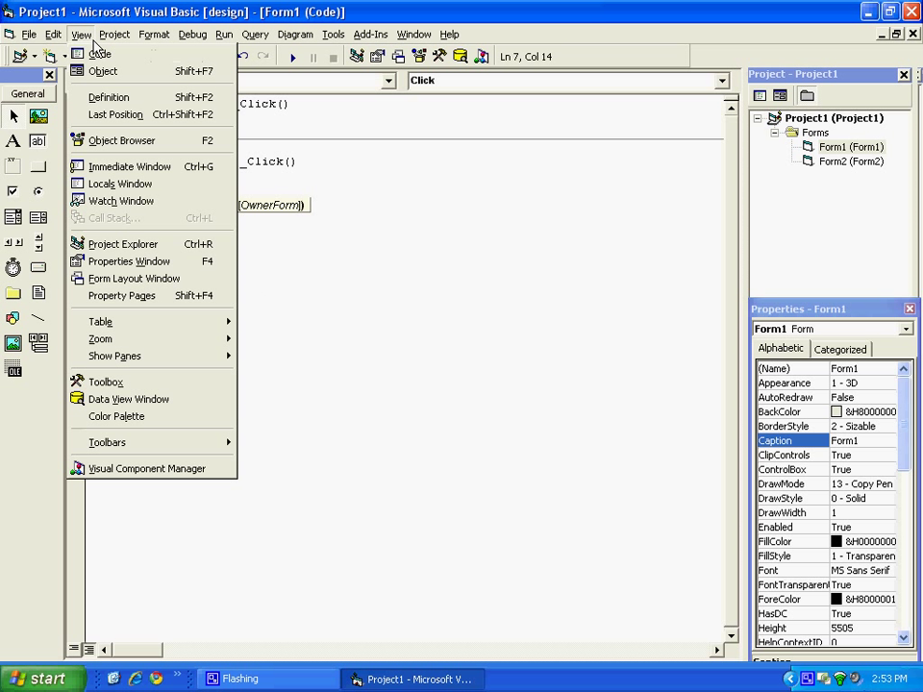
Step: Run the project and check the running Form1's File menu
left_click(103, 71)
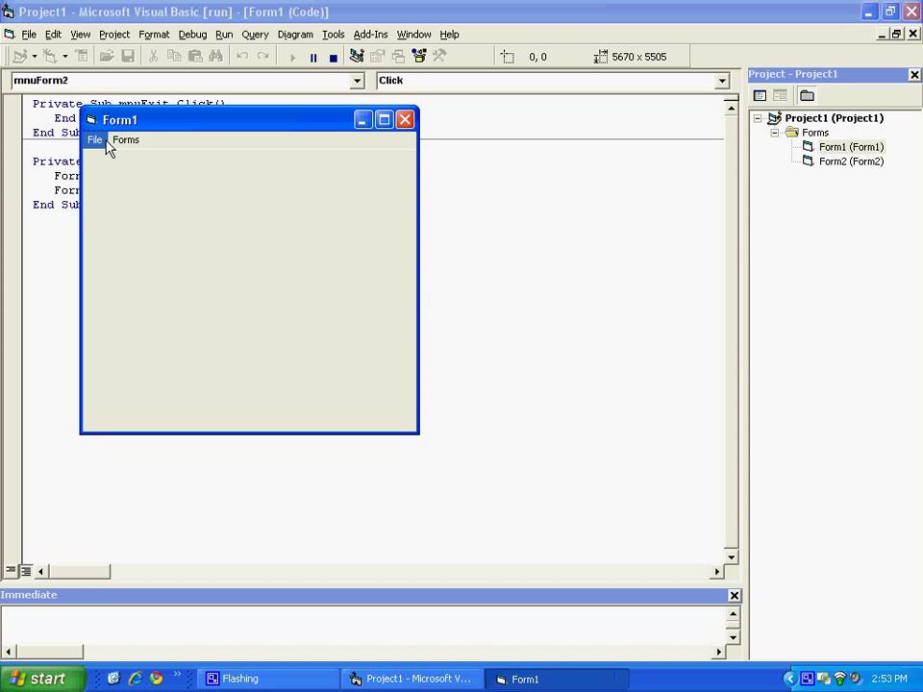
left_click(94, 139)
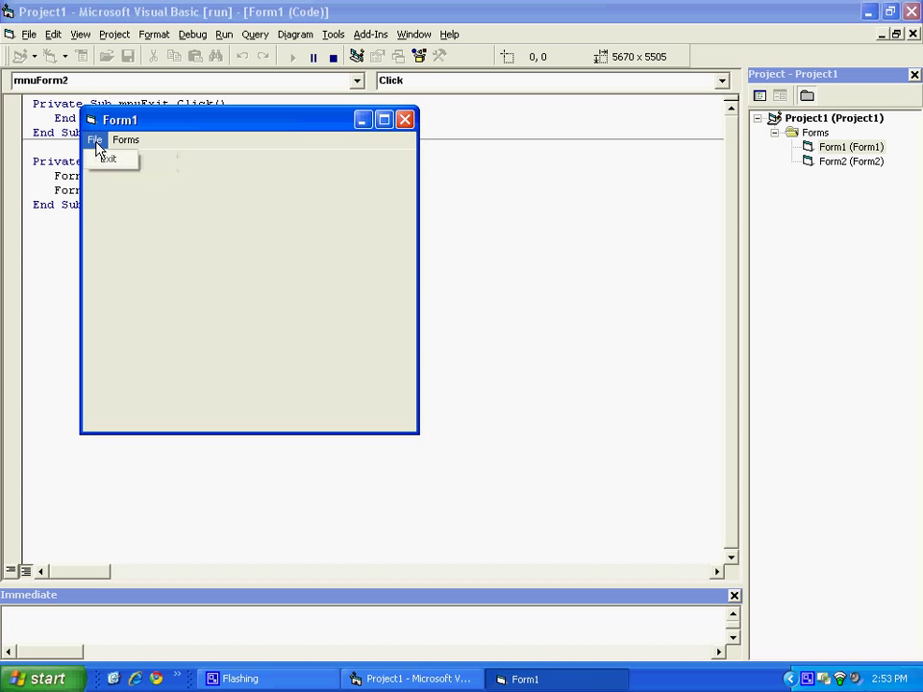
mouse_move(108, 157)
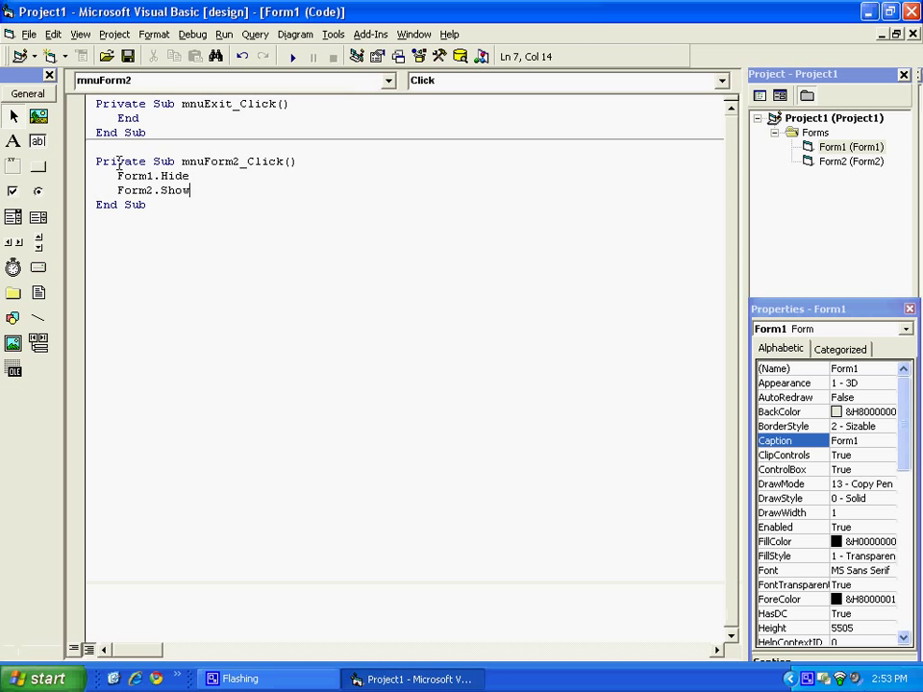
left_click(192, 34)
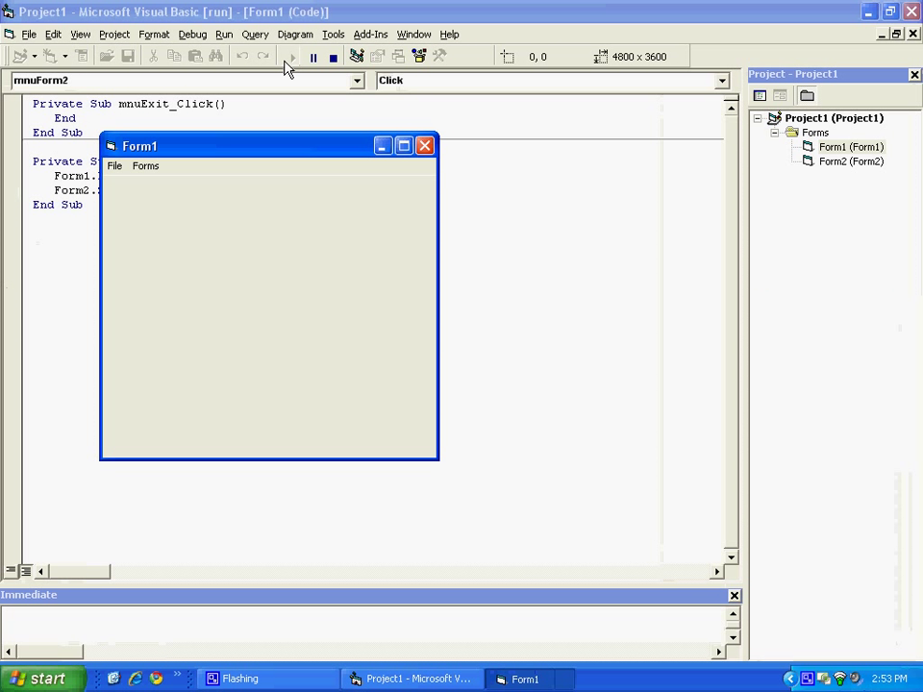
Step: Choose Form2 from running Form1's Forms menu, then view Form2's code
left_click(145, 165)
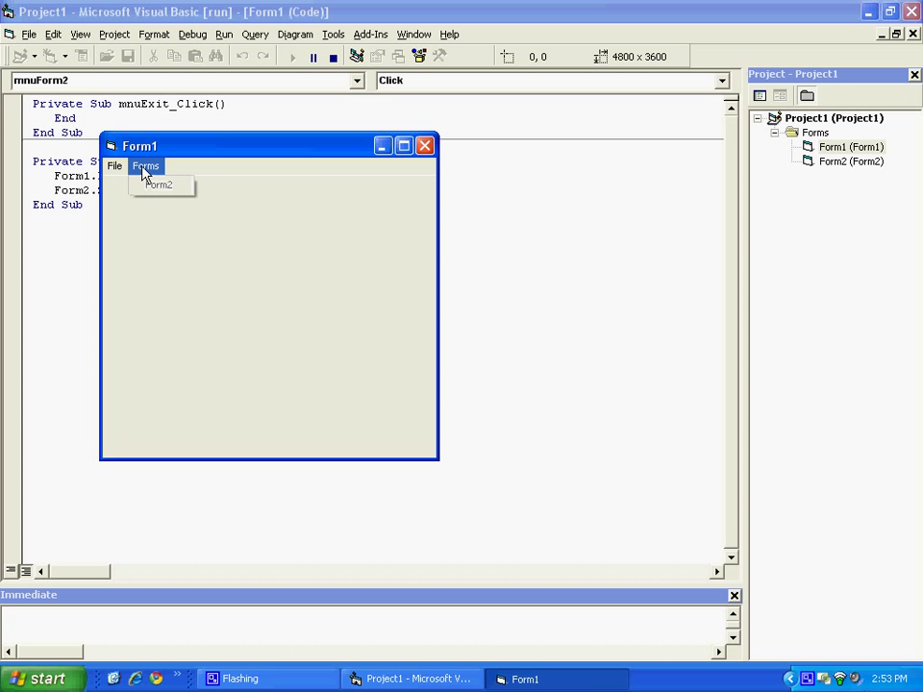
left_click(158, 184)
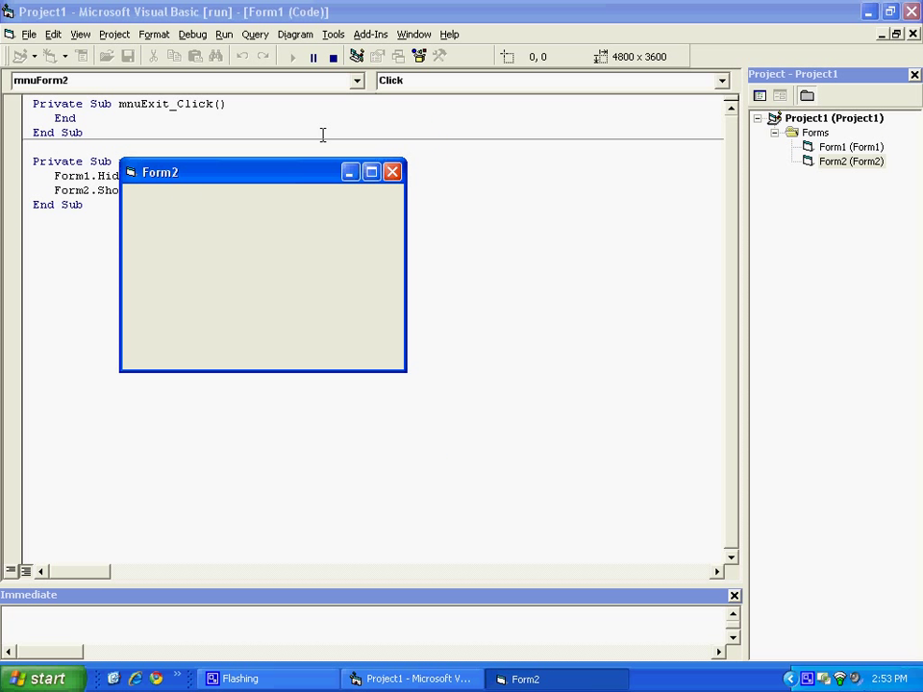
left_click(392, 171)
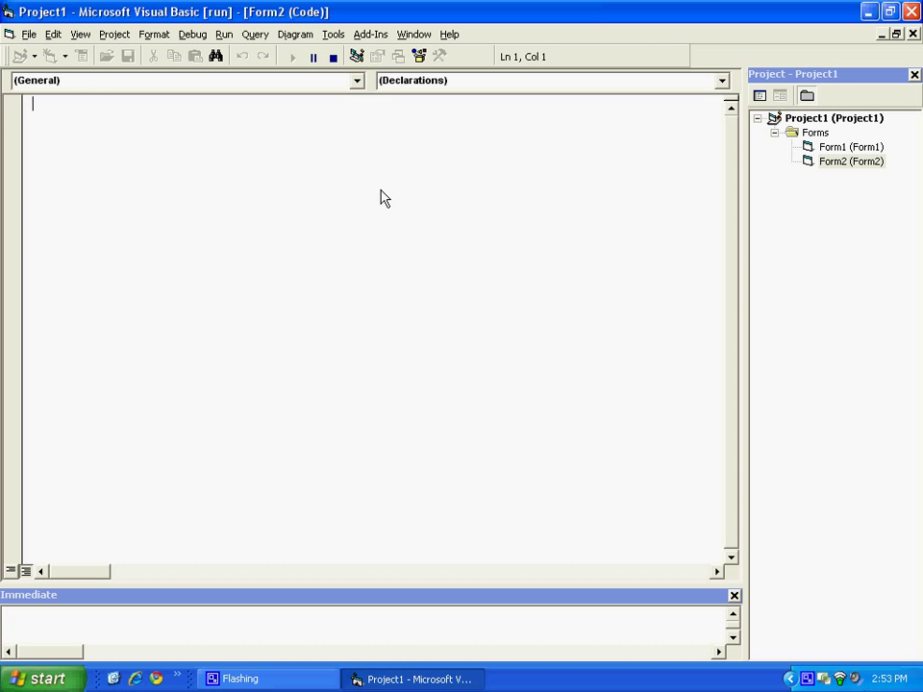
mouse_move(293, 58)
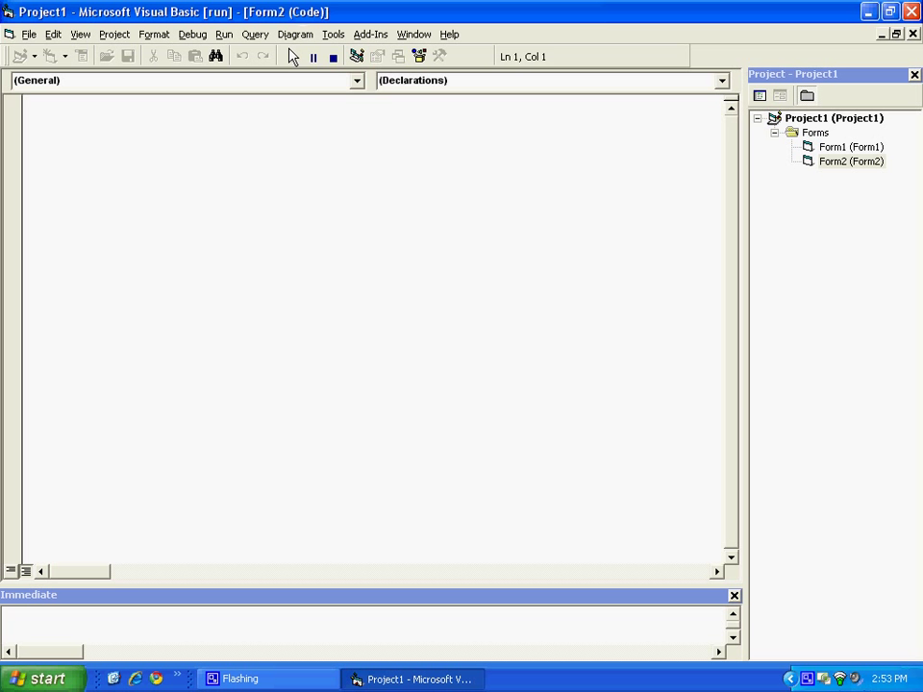
Step: Stop the project and give Form2 a Forms menu named mnuForms
left_click(333, 55)
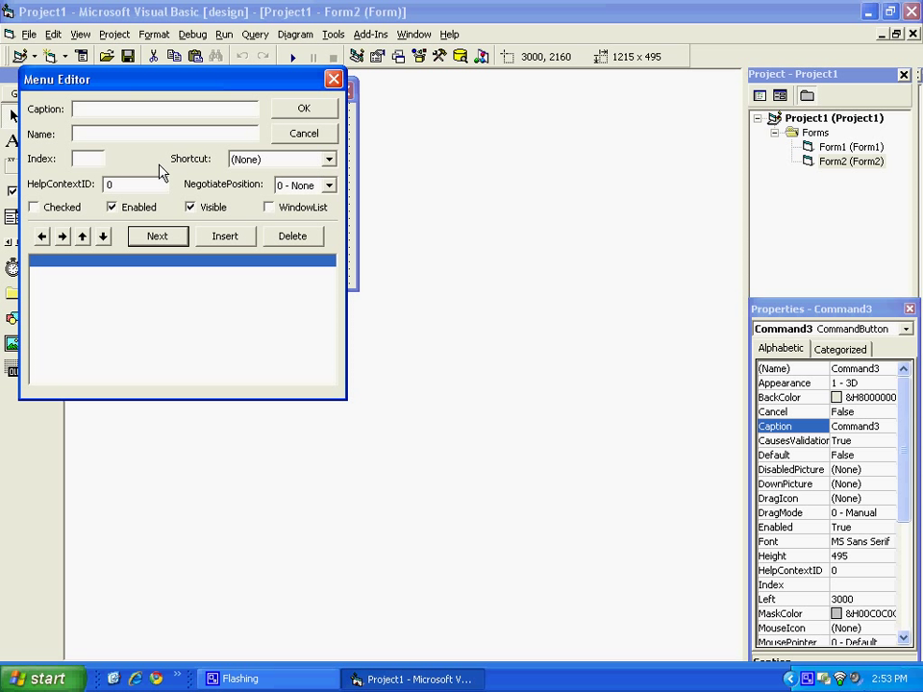
type("Forms")
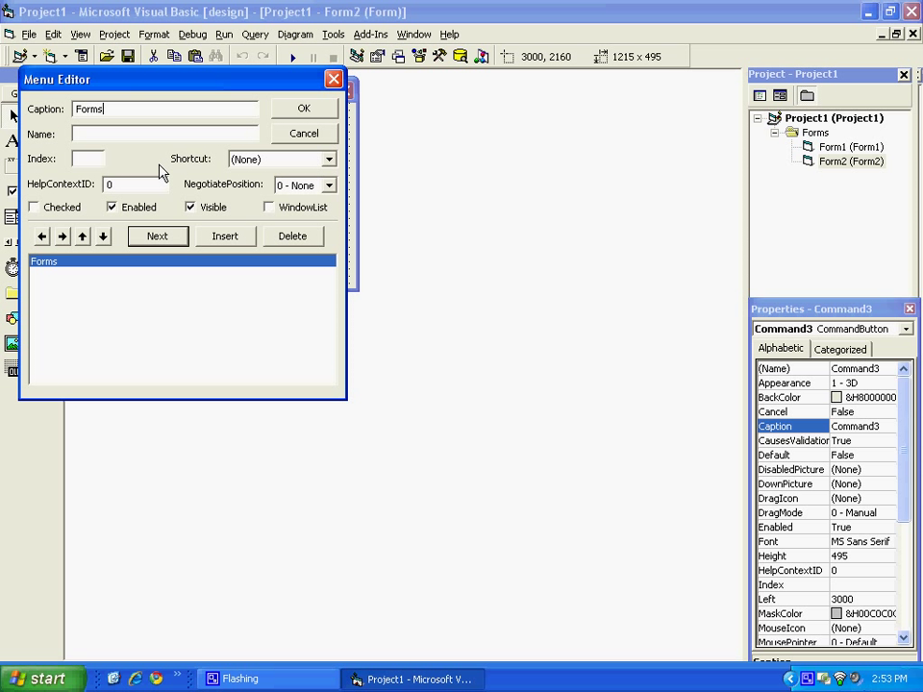
type("mnuForms")
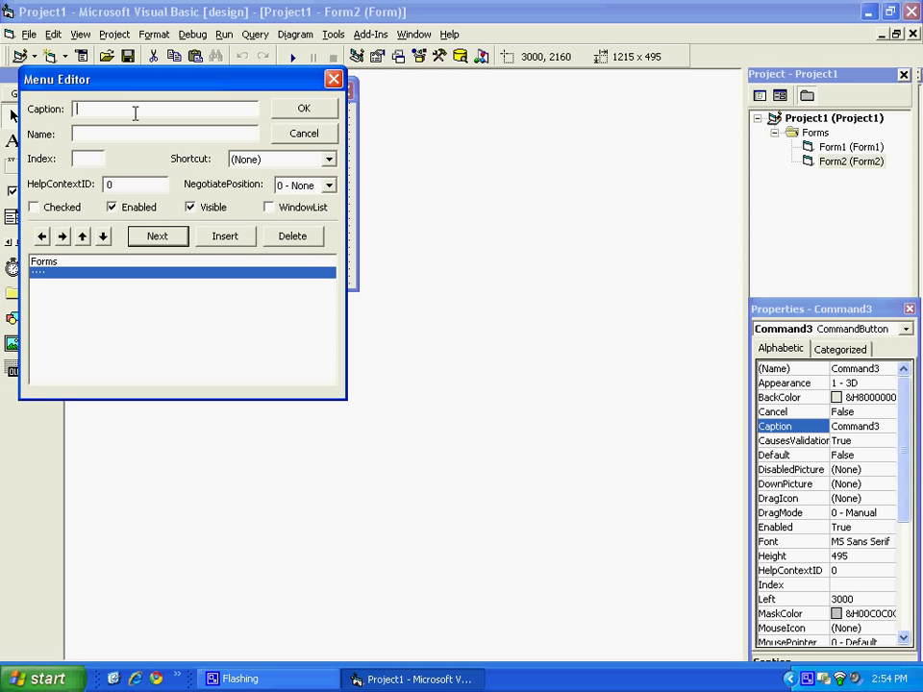
Step: Add an indented Form1 item named mnuForm1 under Form2's Forms menu and confirm
type("Form1.")
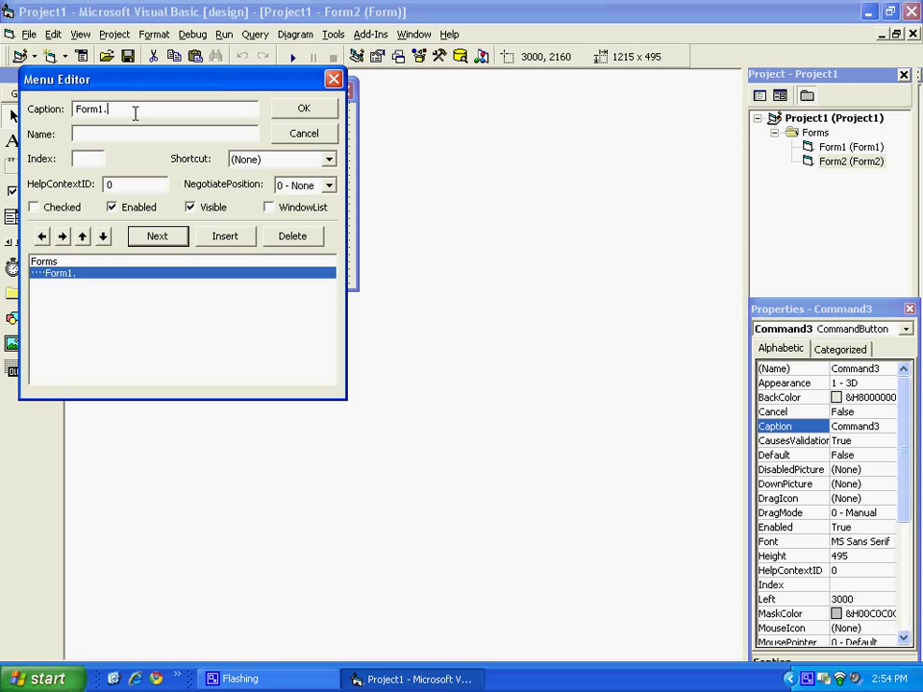
type("mnuForm1")
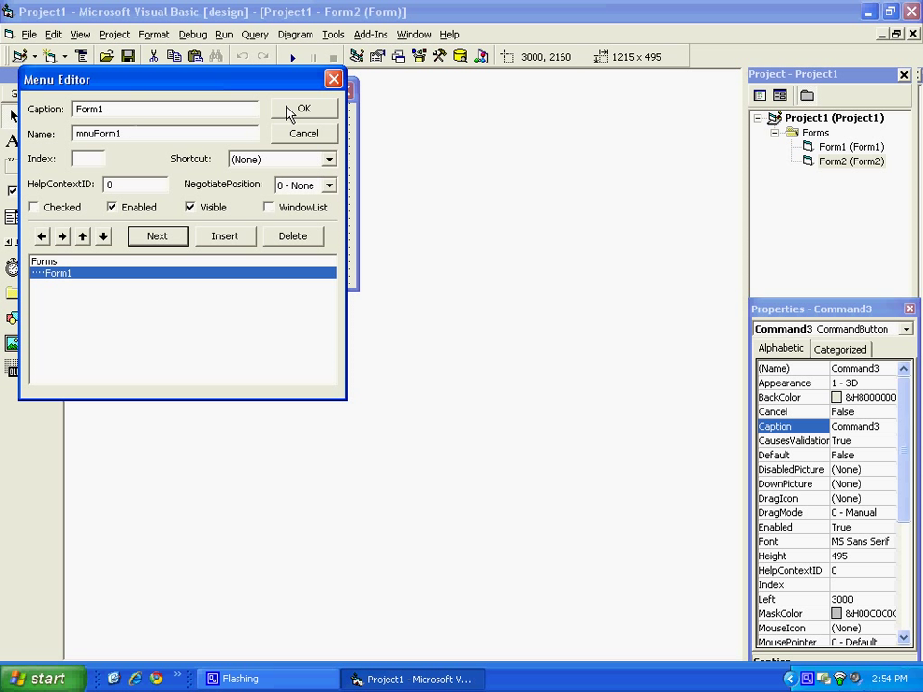
left_click(303, 107)
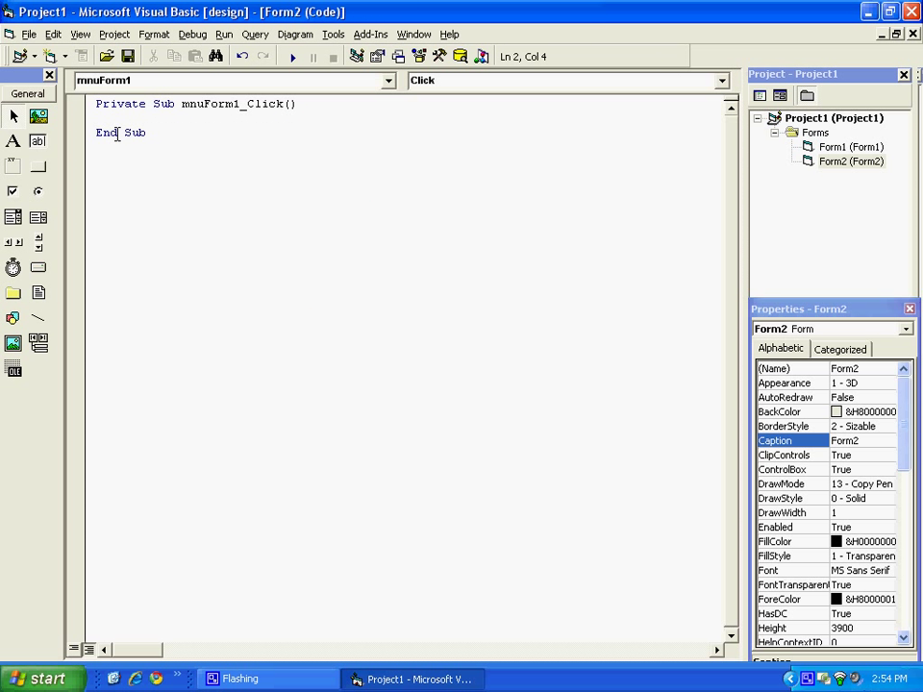
Step: Write Form2.Hide and Form1.Show in Form2's mnuForm1_Click handler
type("Form2.Hide")
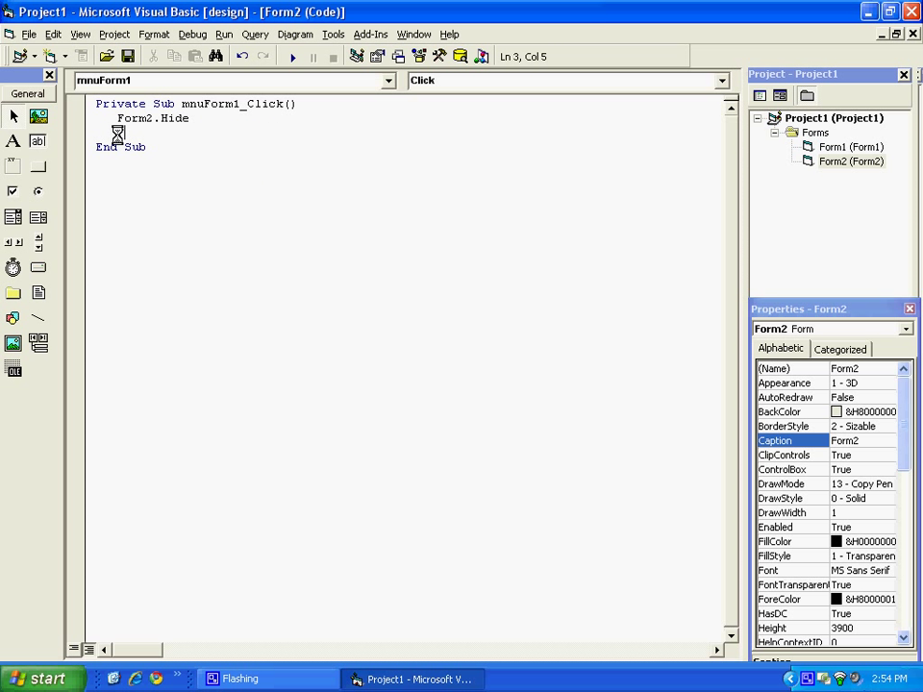
type("Form1.Show")
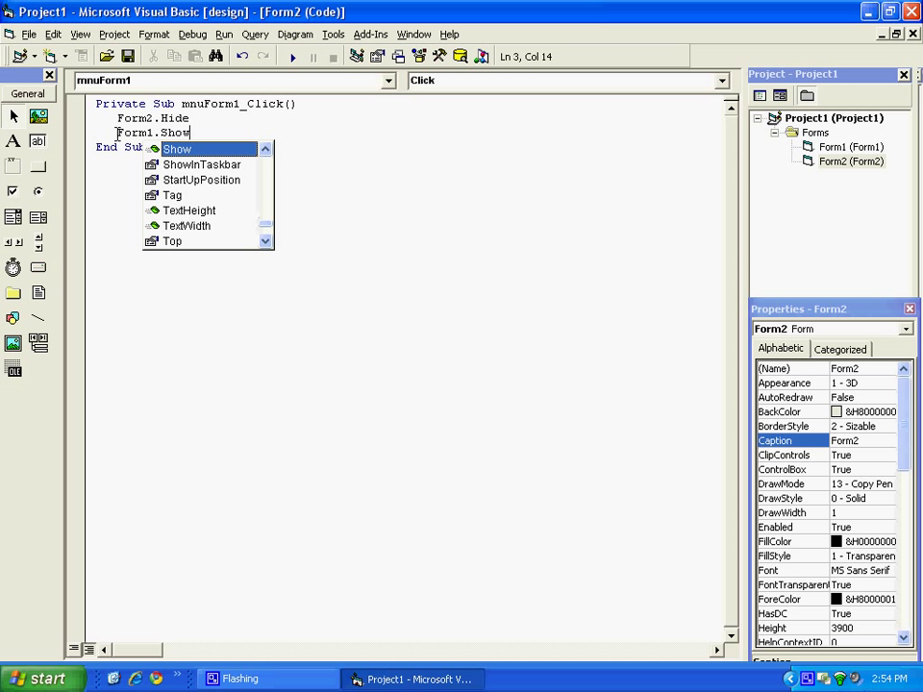
left_click(292, 56)
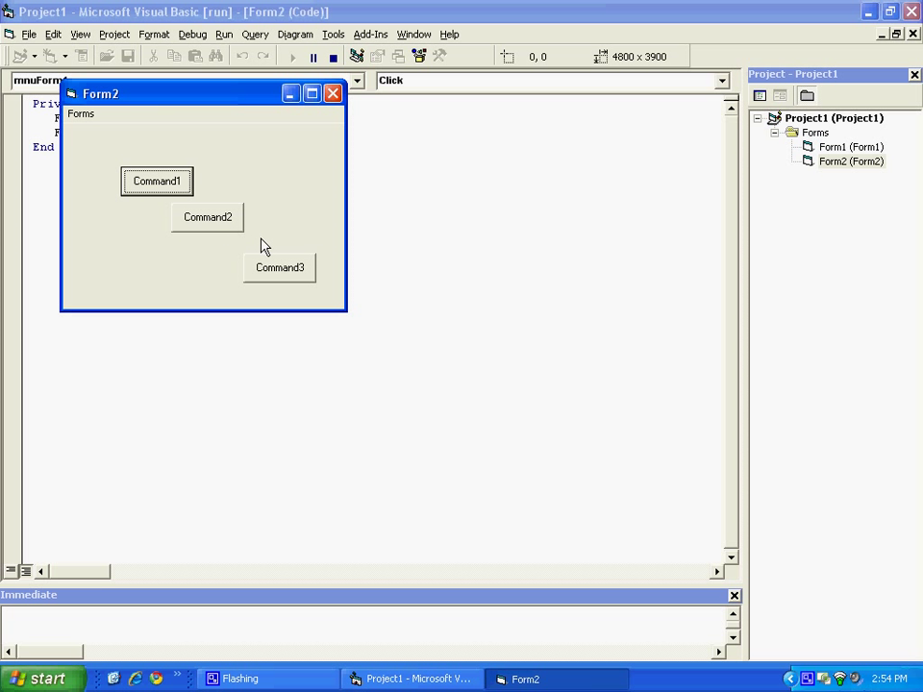
Step: On running Form2, choose Form1 from the Forms menu to return to Form1
left_click(81, 114)
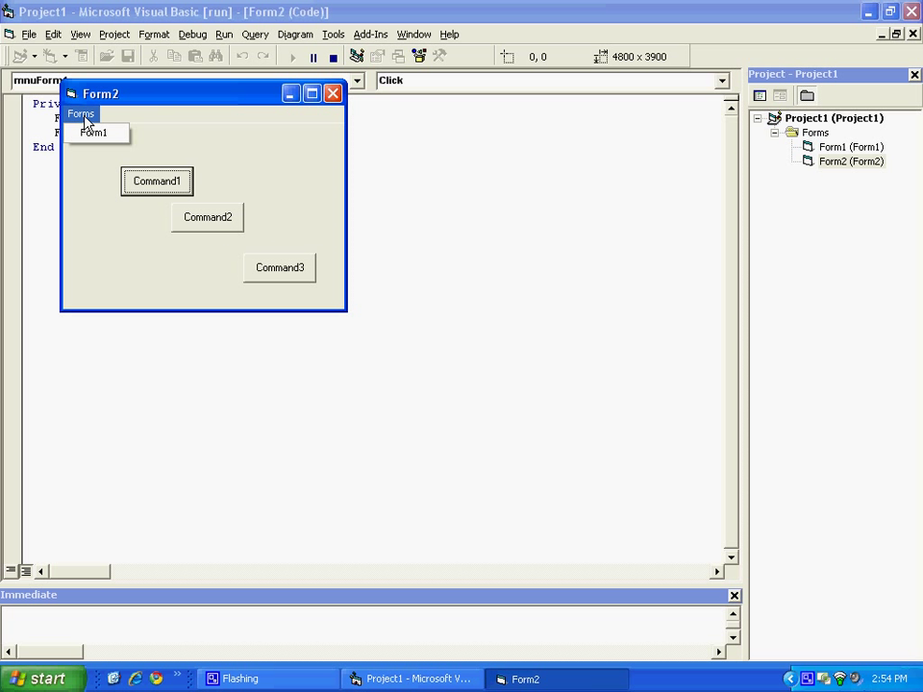
mouse_move(94, 132)
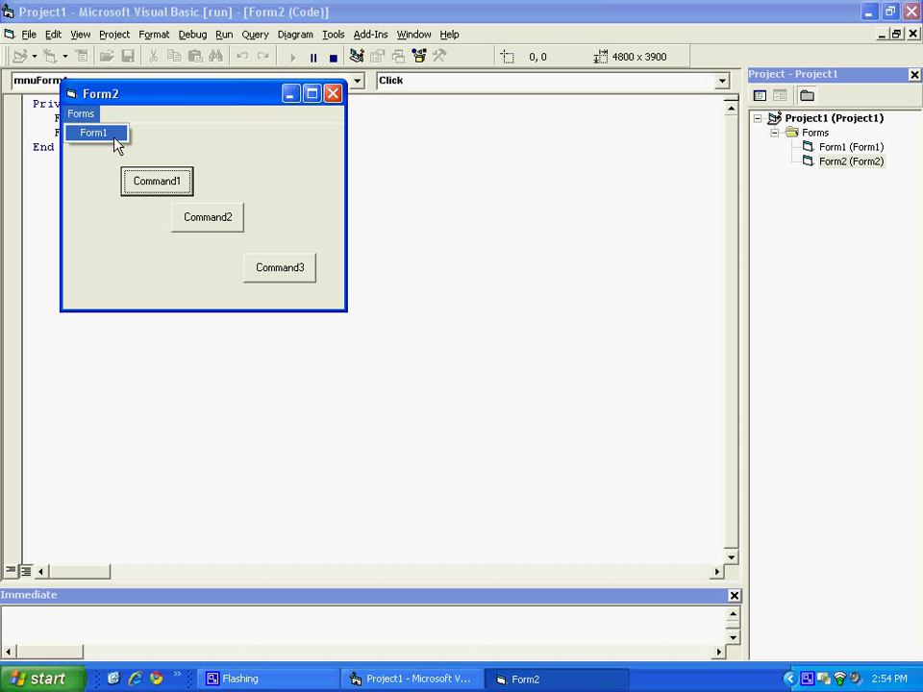
left_click(93, 133)
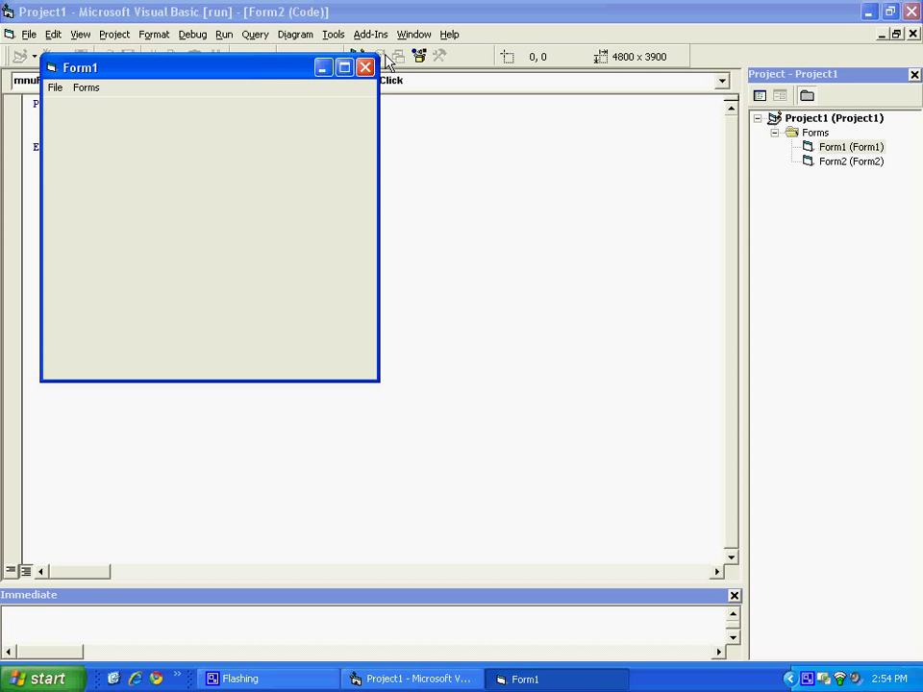